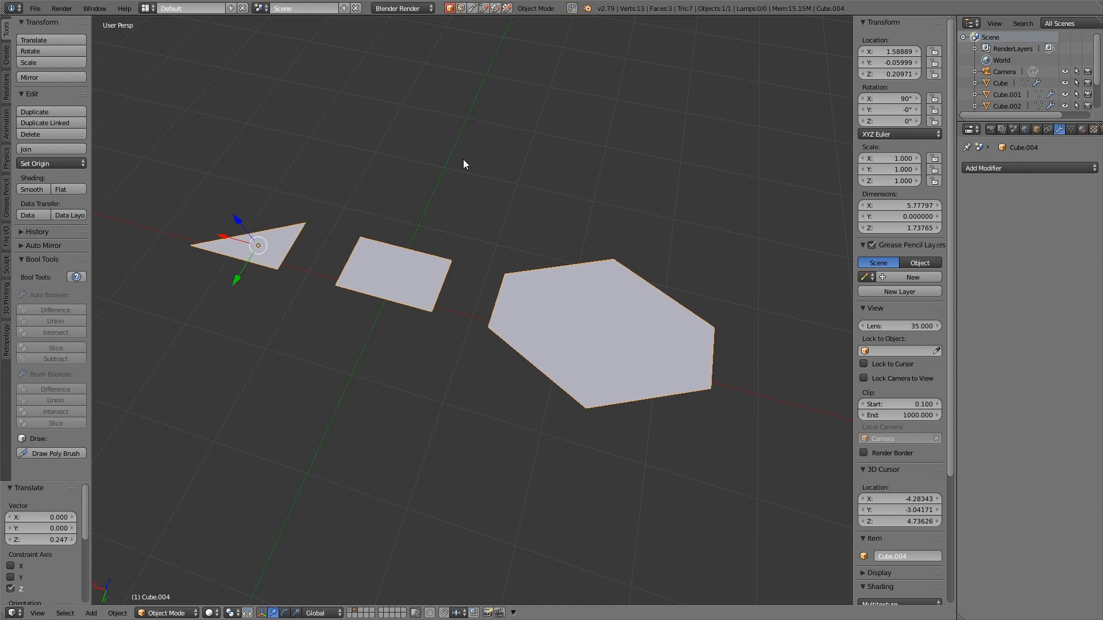
{"action": "mouse_move", "coordinate": [464, 167]}
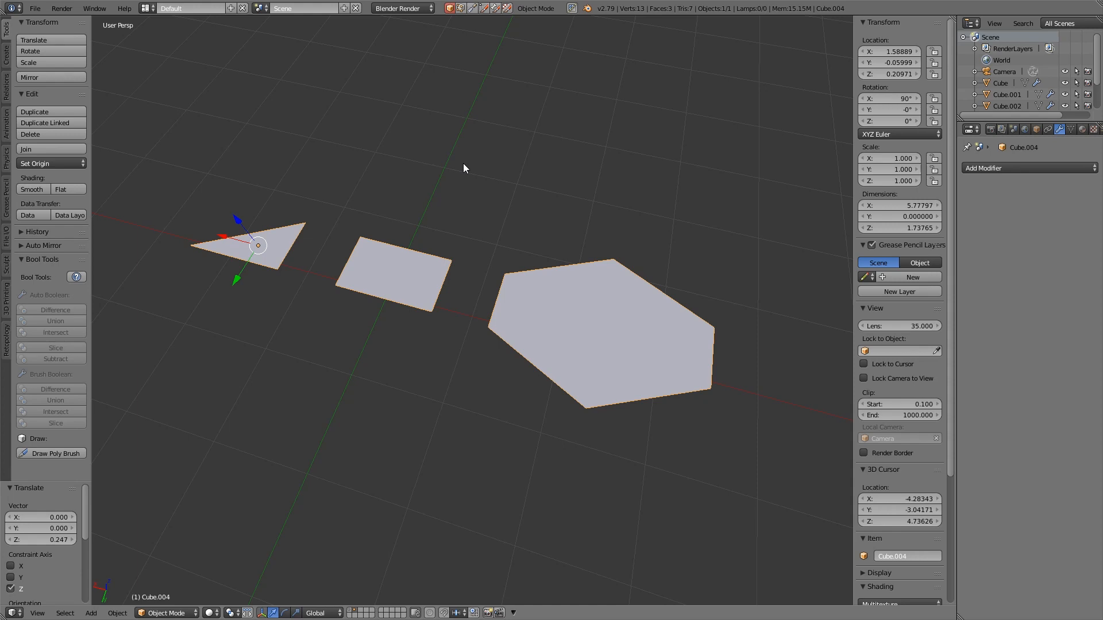
{"action": "mouse_move", "coordinate": [296, 285]}
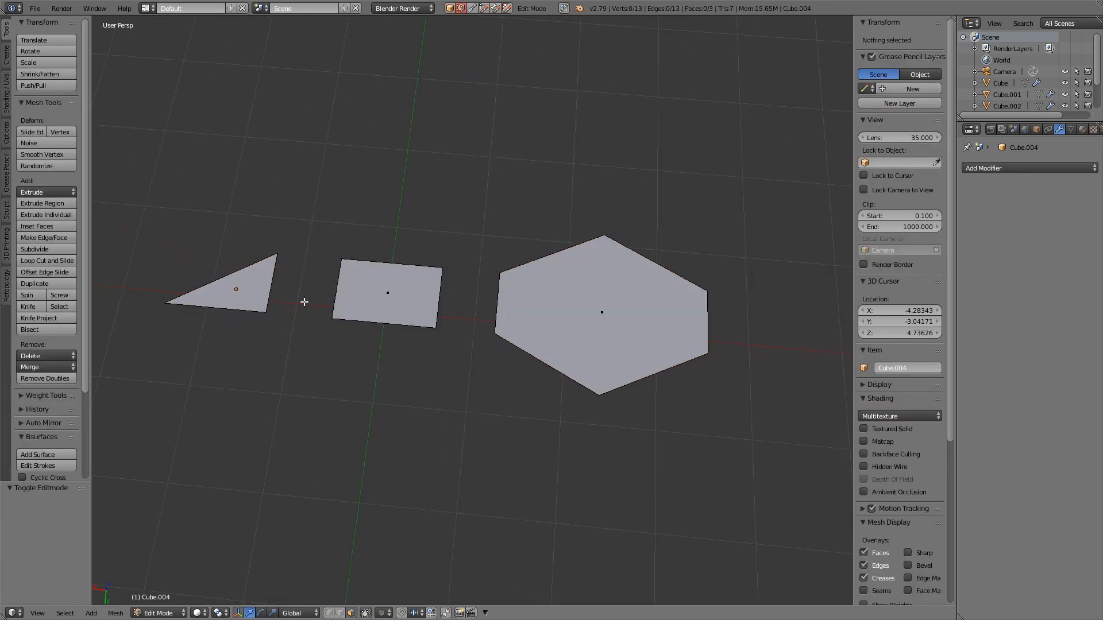
{"action": "mouse_move", "coordinate": [313, 346]}
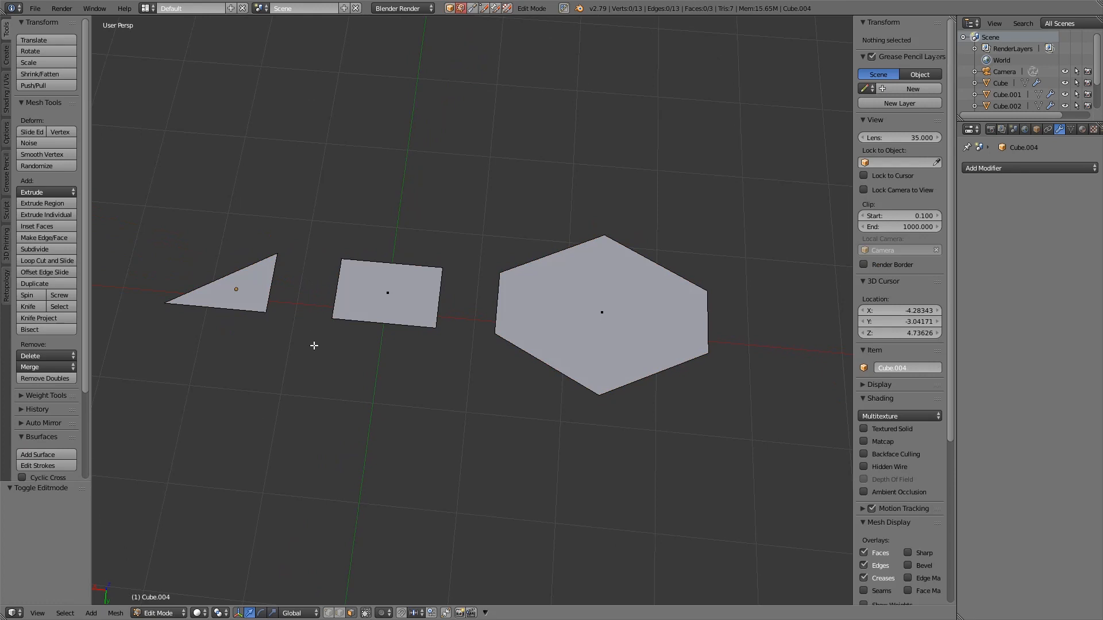
Select the four-sided square face of the planes mesh in Edit Mode
{"action": "left_click", "coordinate": [225, 281]}
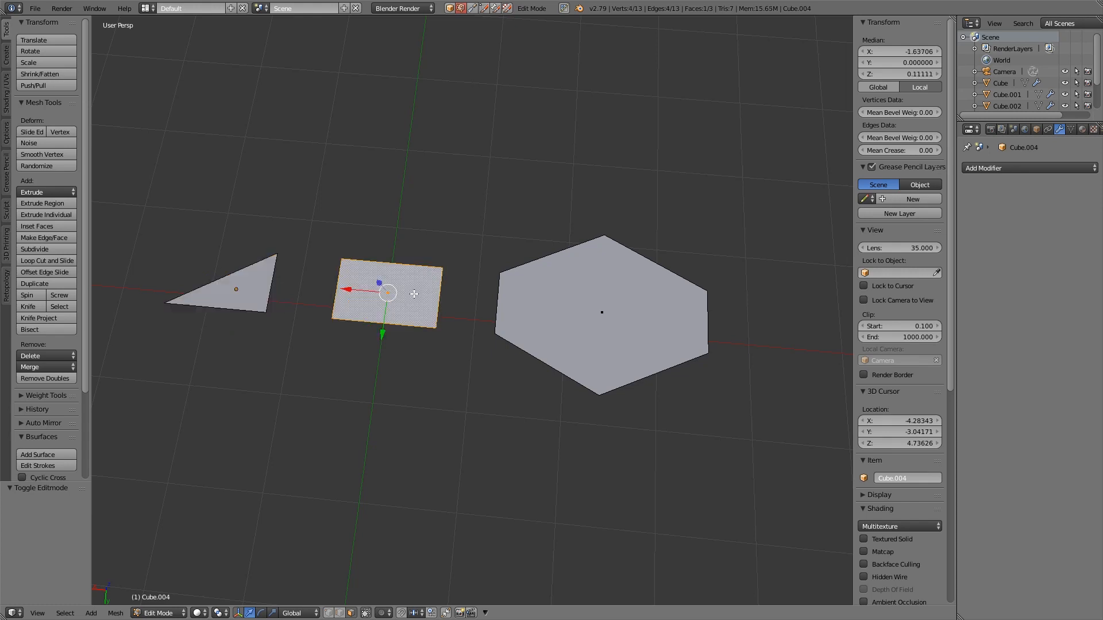
{"action": "mouse_move", "coordinate": [451, 301]}
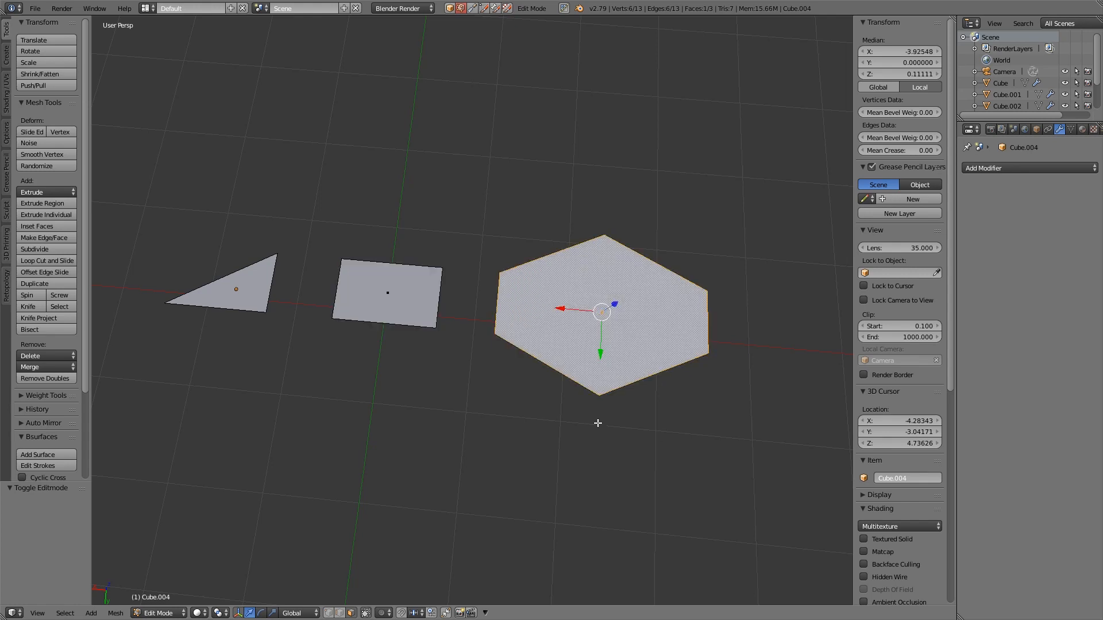
{"action": "mouse_move", "coordinate": [558, 375]}
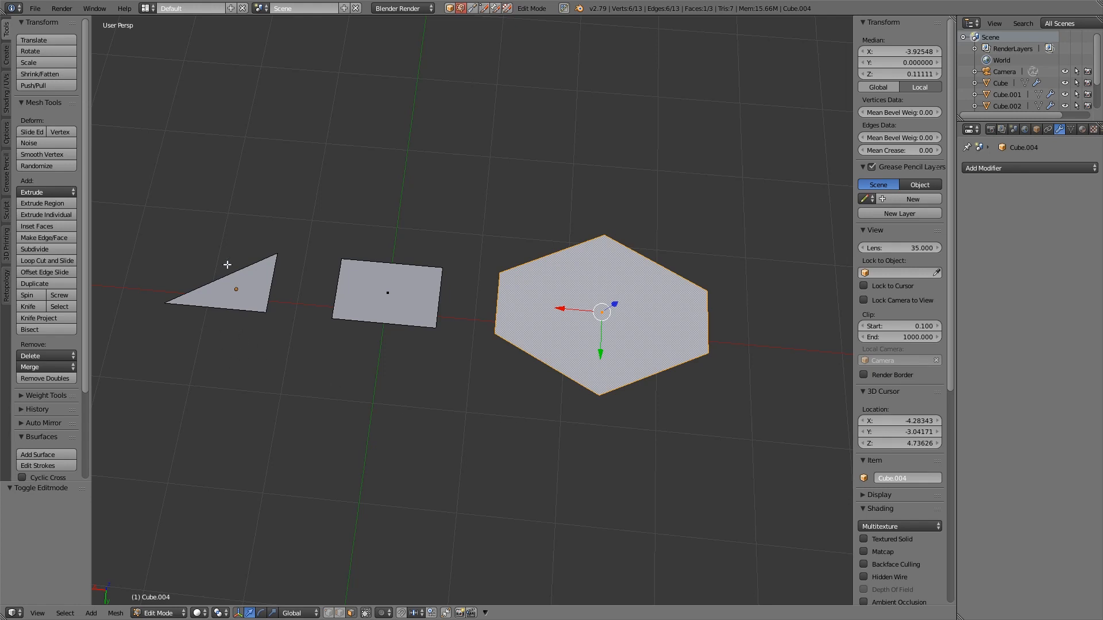
{"action": "mouse_move", "coordinate": [283, 328]}
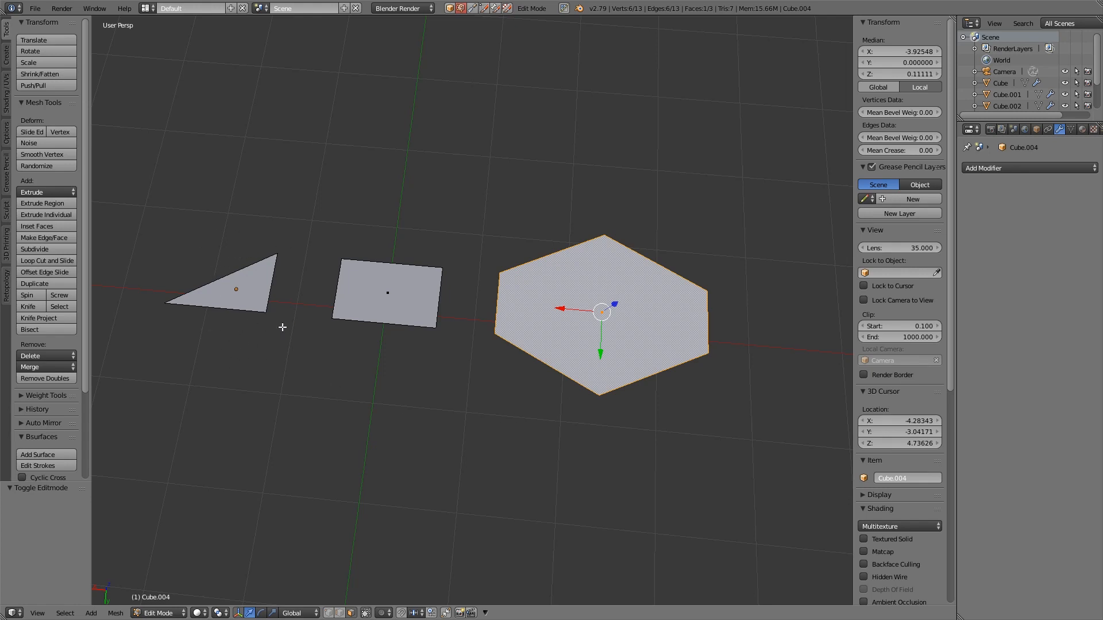
{"action": "mouse_move", "coordinate": [344, 270]}
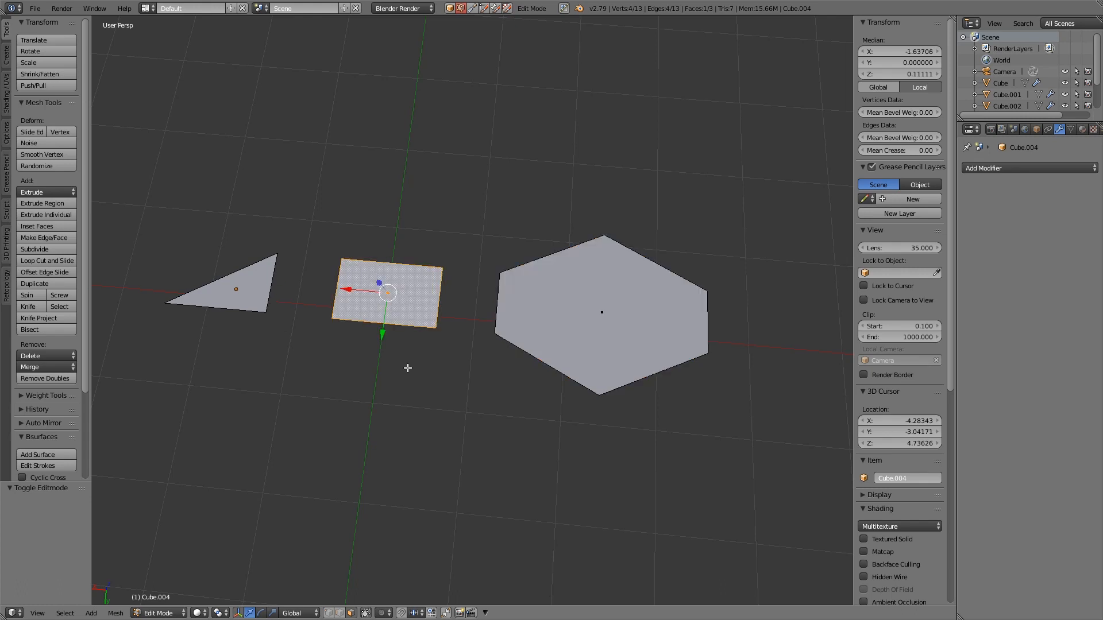
{"action": "mouse_move", "coordinate": [442, 352]}
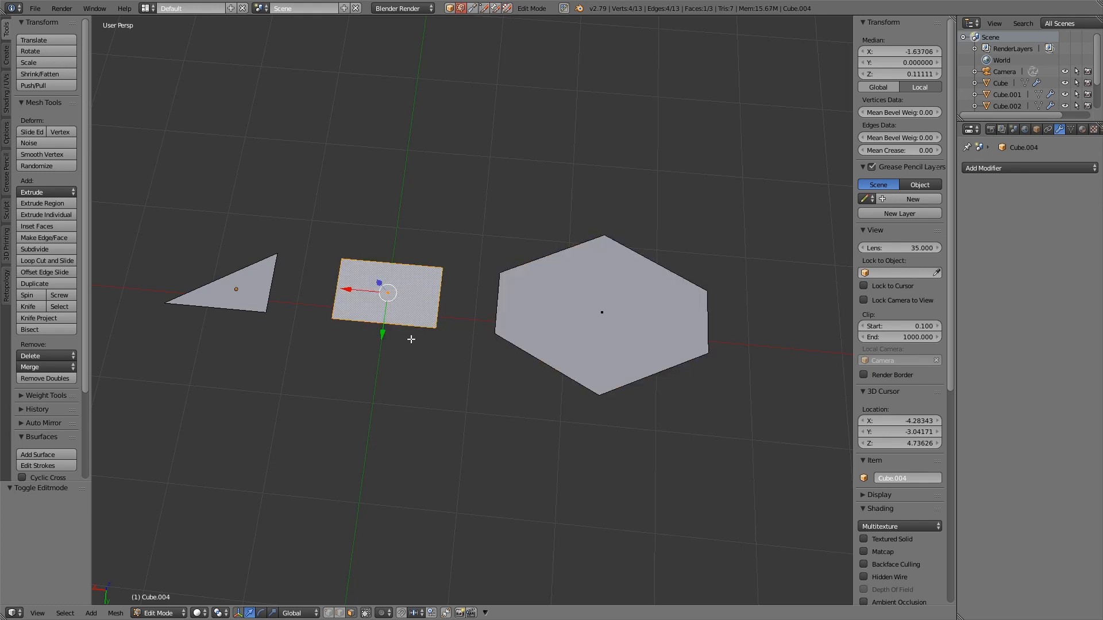
{"action": "mouse_move", "coordinate": [401, 299]}
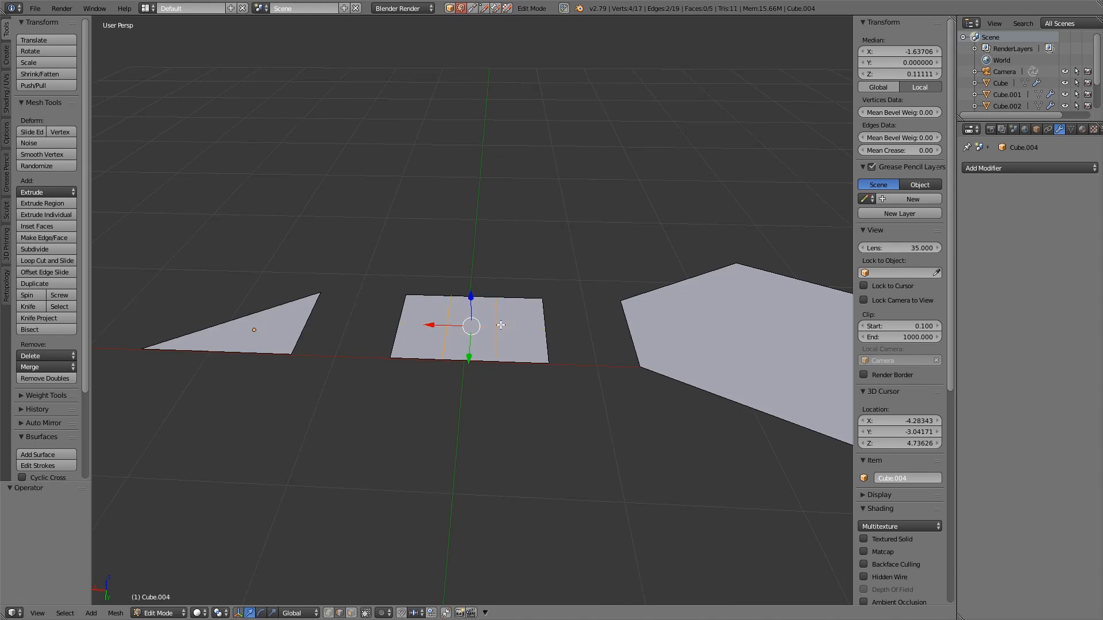
Confirm the loop cuts across the square so triangles form through its middle
{"action": "key", "text": "k"}
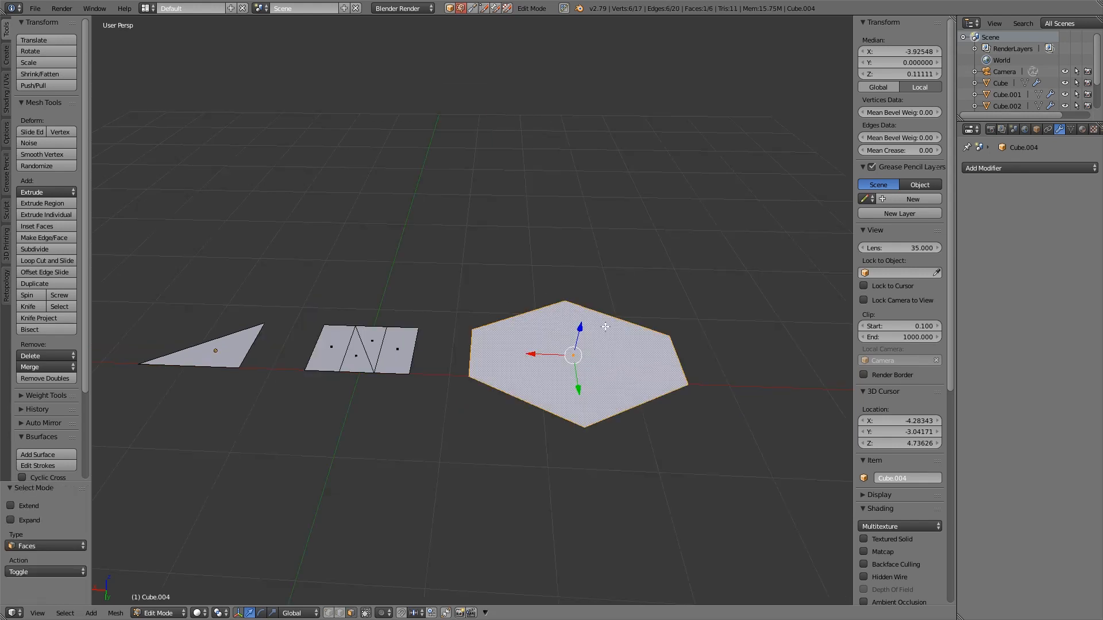
{"action": "mouse_move", "coordinate": [607, 361]}
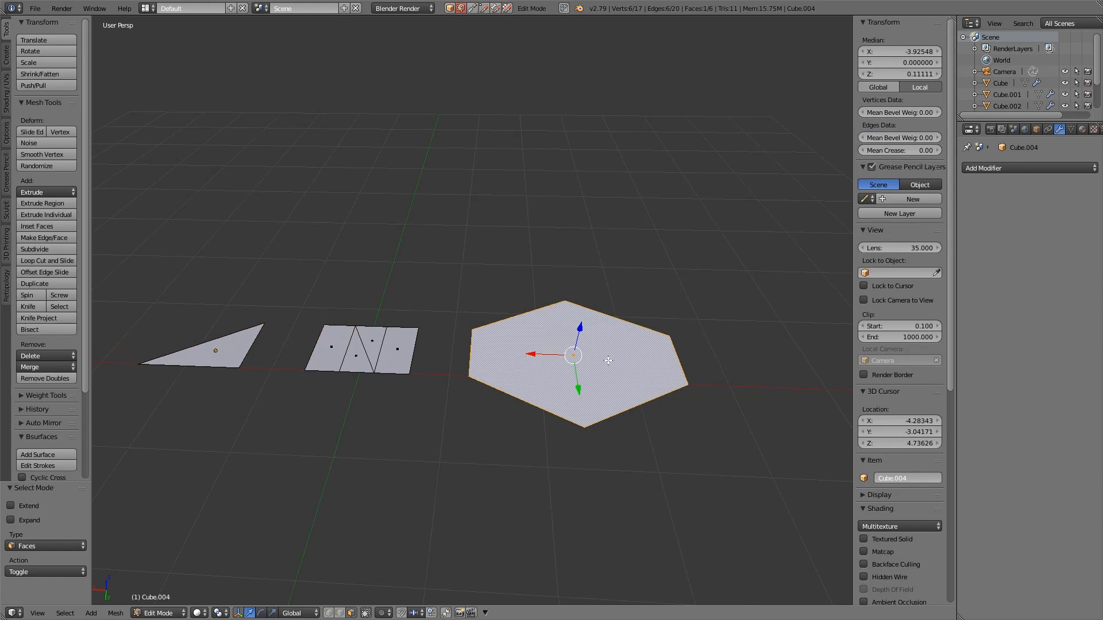
{"action": "mouse_move", "coordinate": [631, 347]}
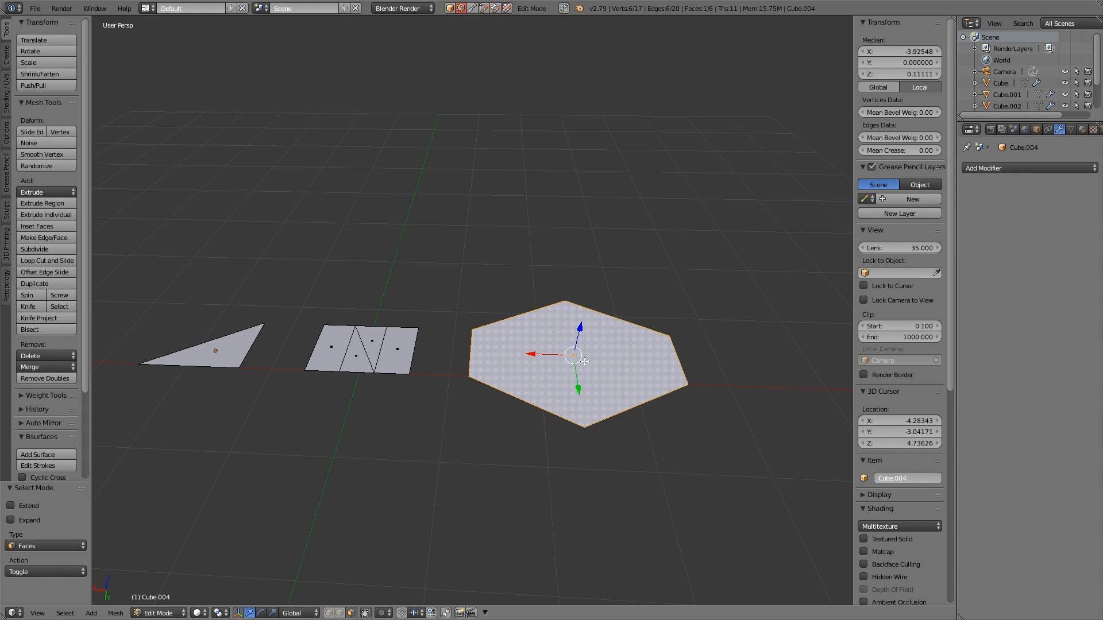
{"action": "mouse_move", "coordinate": [601, 317]}
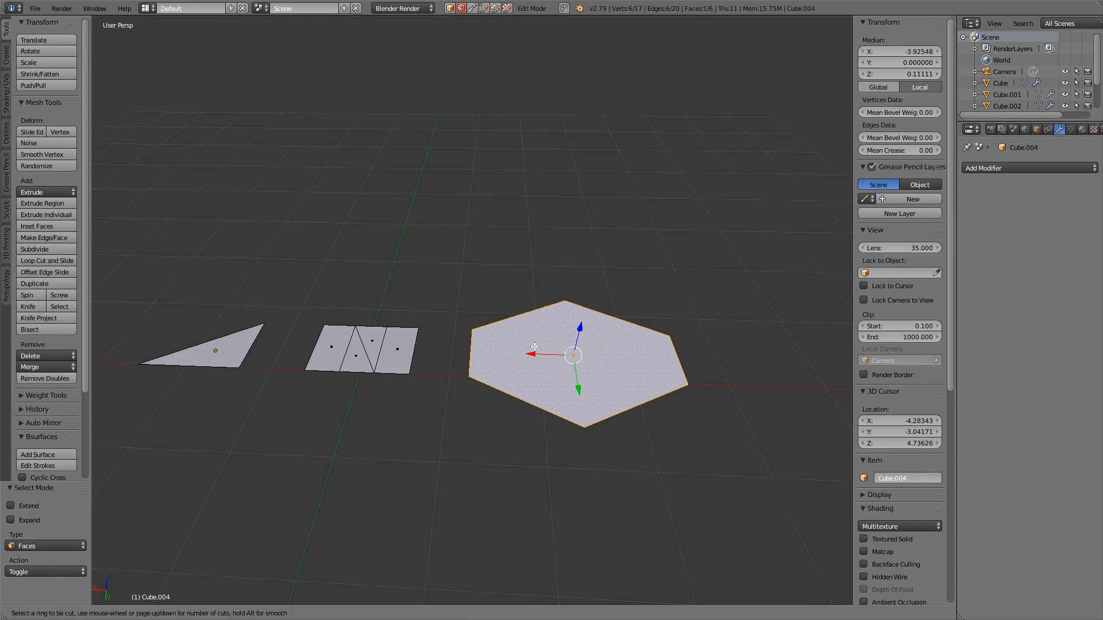
{"action": "mouse_move", "coordinate": [662, 346]}
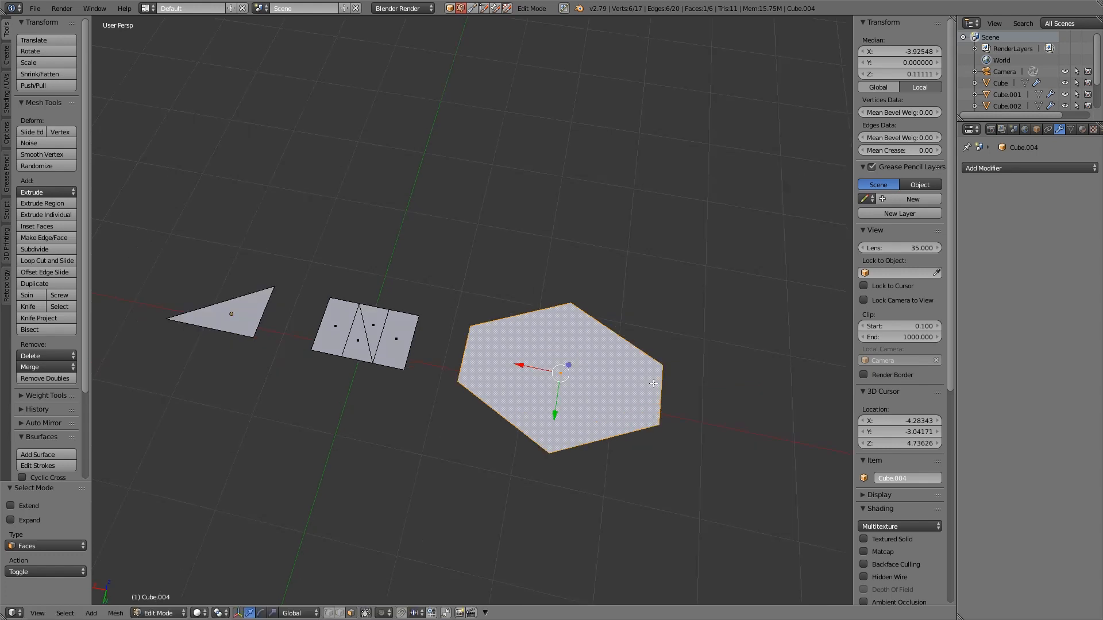
{"action": "left_click", "coordinate": [28, 306]}
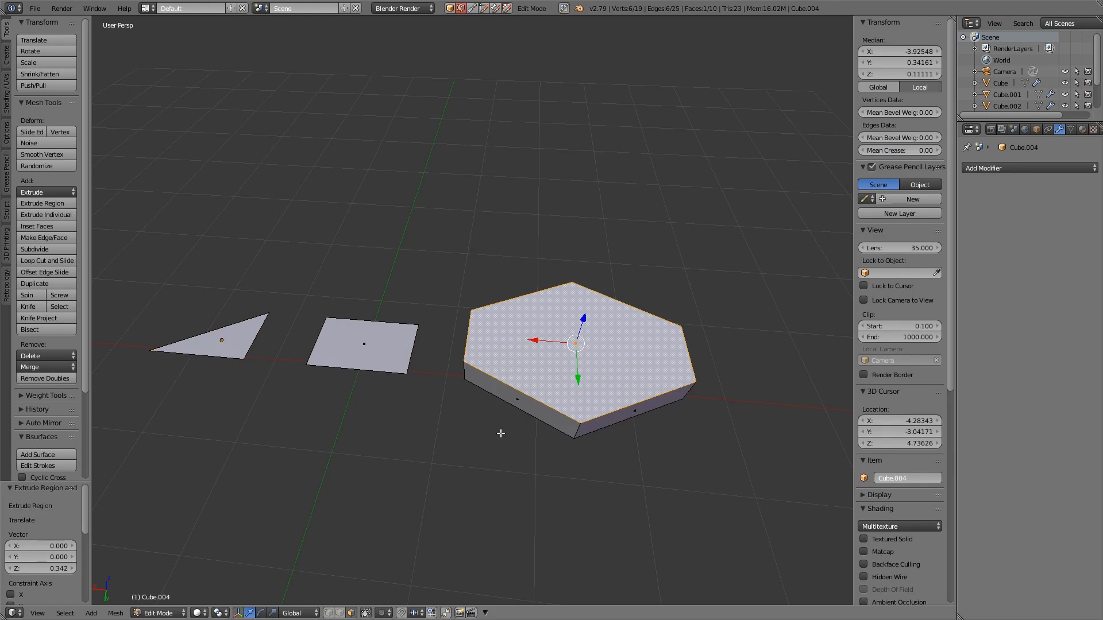
{"action": "mouse_move", "coordinate": [648, 413]}
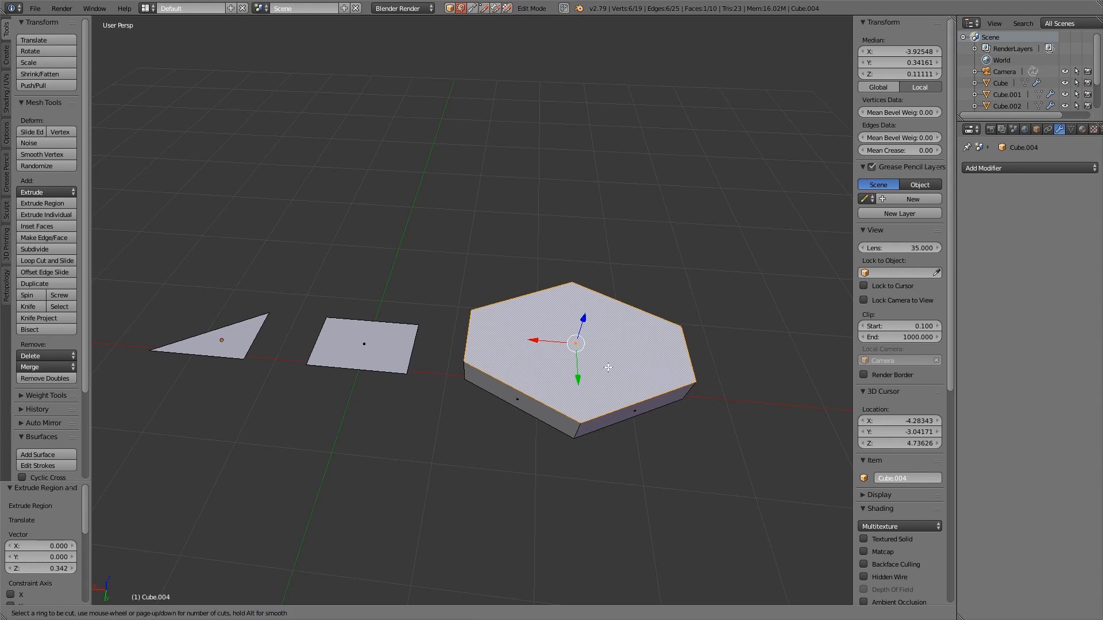
{"action": "mouse_move", "coordinate": [517, 410]}
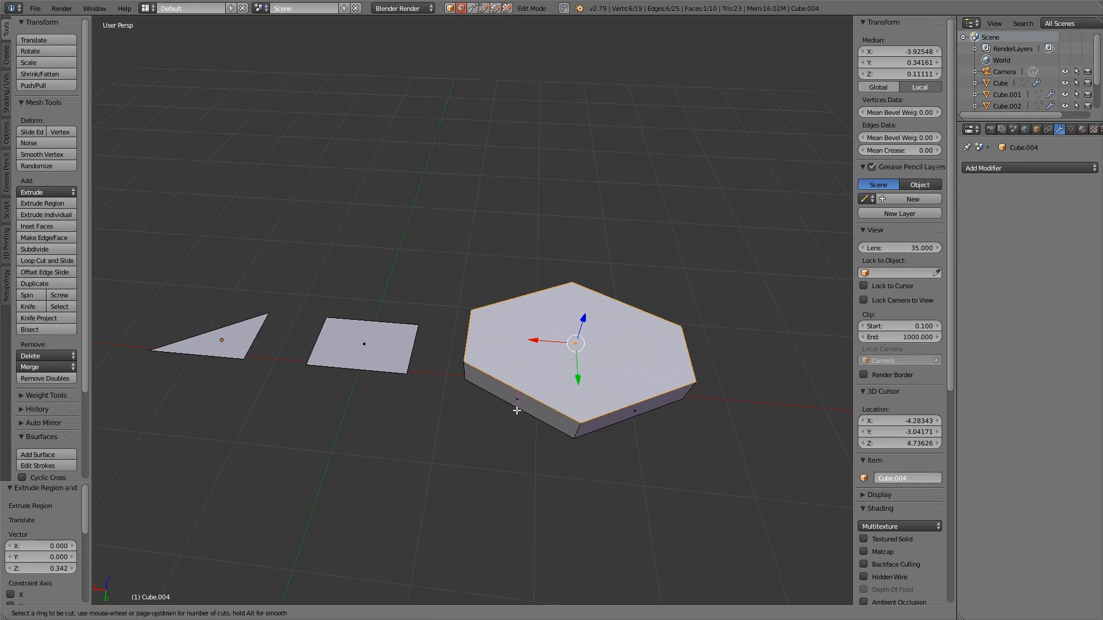
{"action": "mouse_move", "coordinate": [561, 369]}
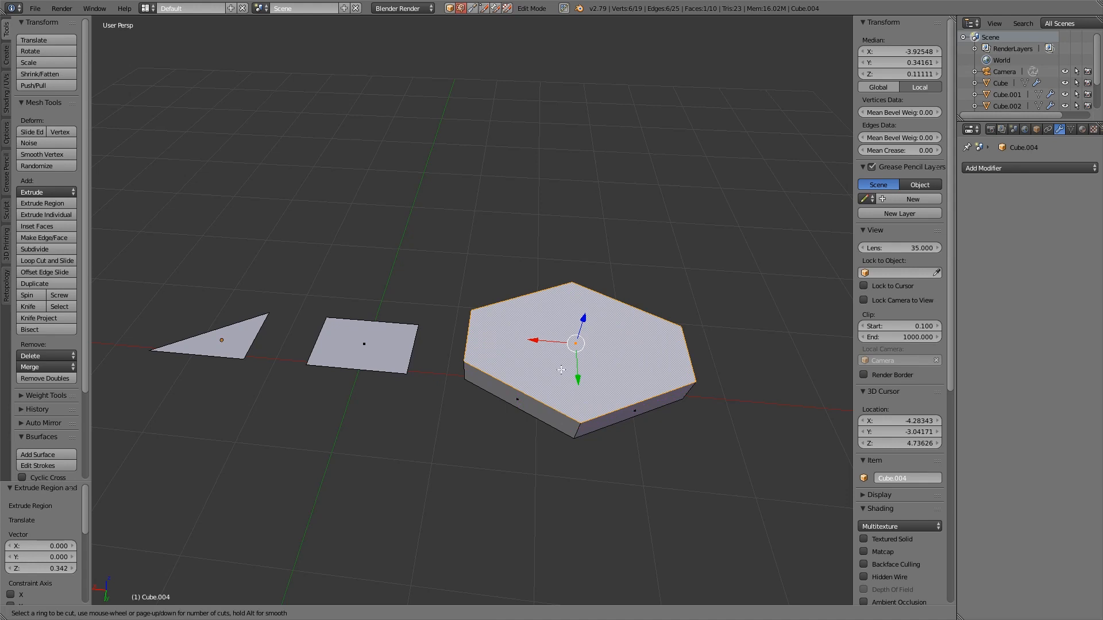
Revert the hexagon to a single face and return to Object Mode
{"action": "left_click", "coordinate": [363, 343]}
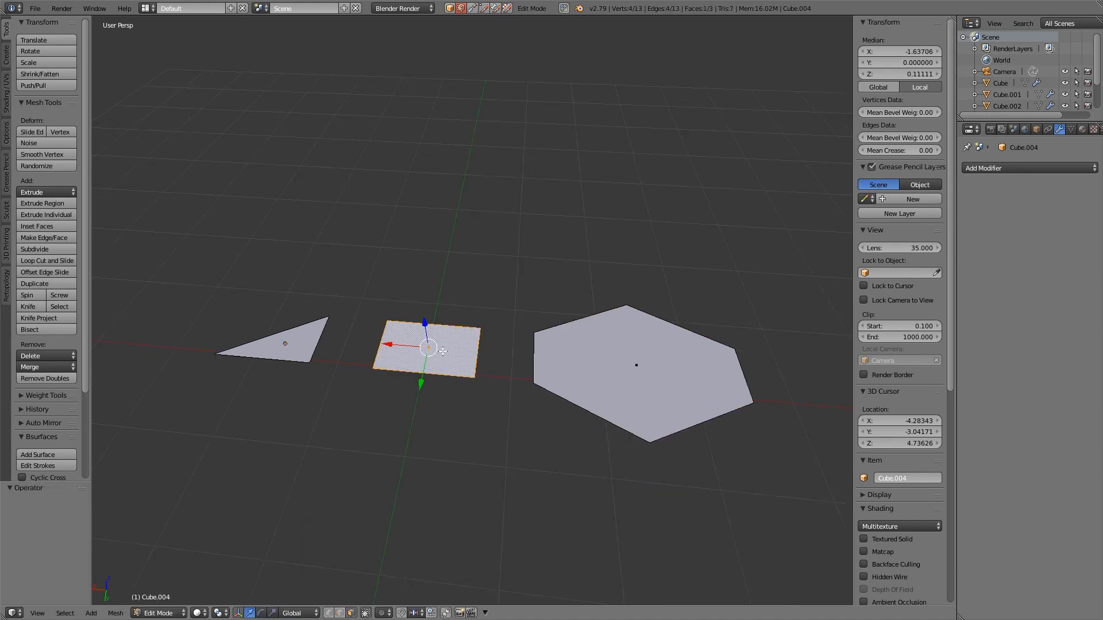
{"action": "key", "text": "Tab"}
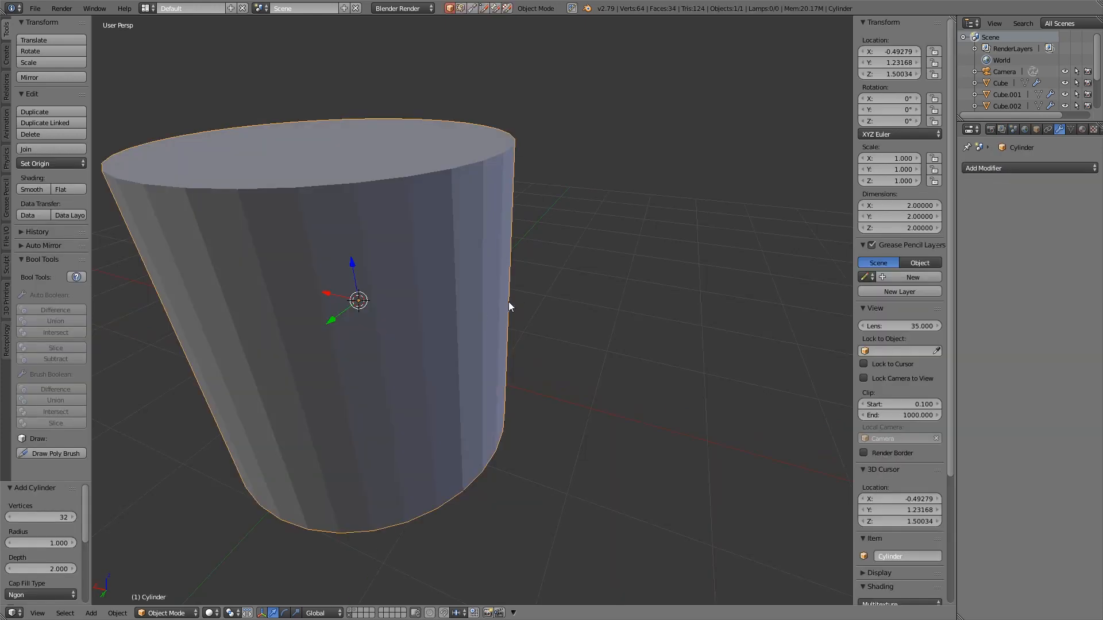
Add a Subdivision Surface modifier at view level 4 to the cylinder and enter Edit Mode
{"action": "left_click", "coordinate": [1027, 167]}
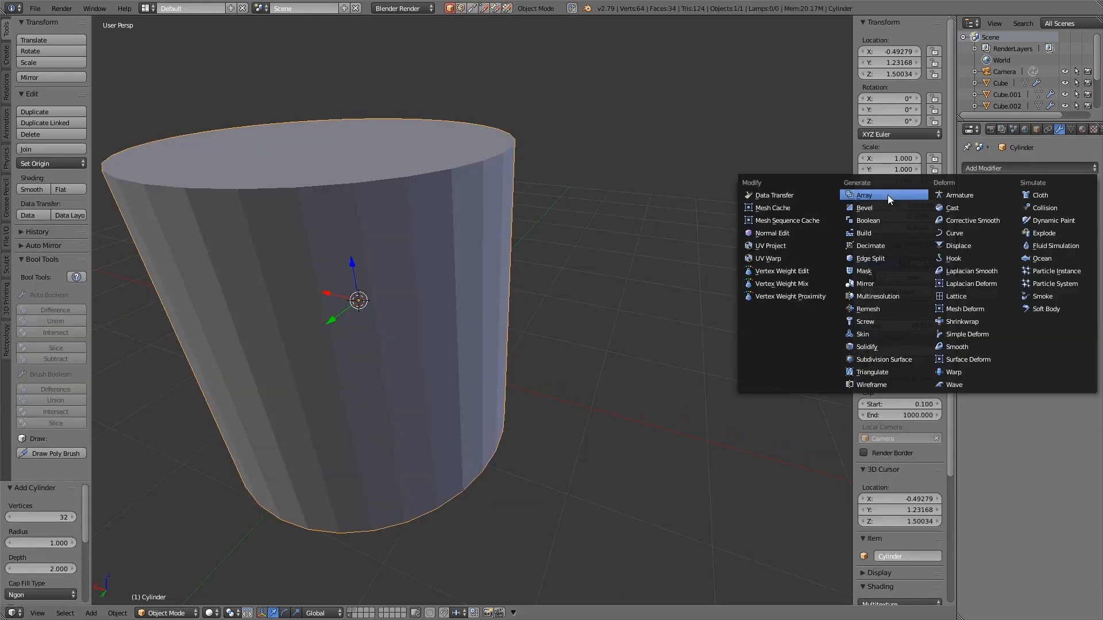
{"action": "mouse_move", "coordinate": [864, 284]}
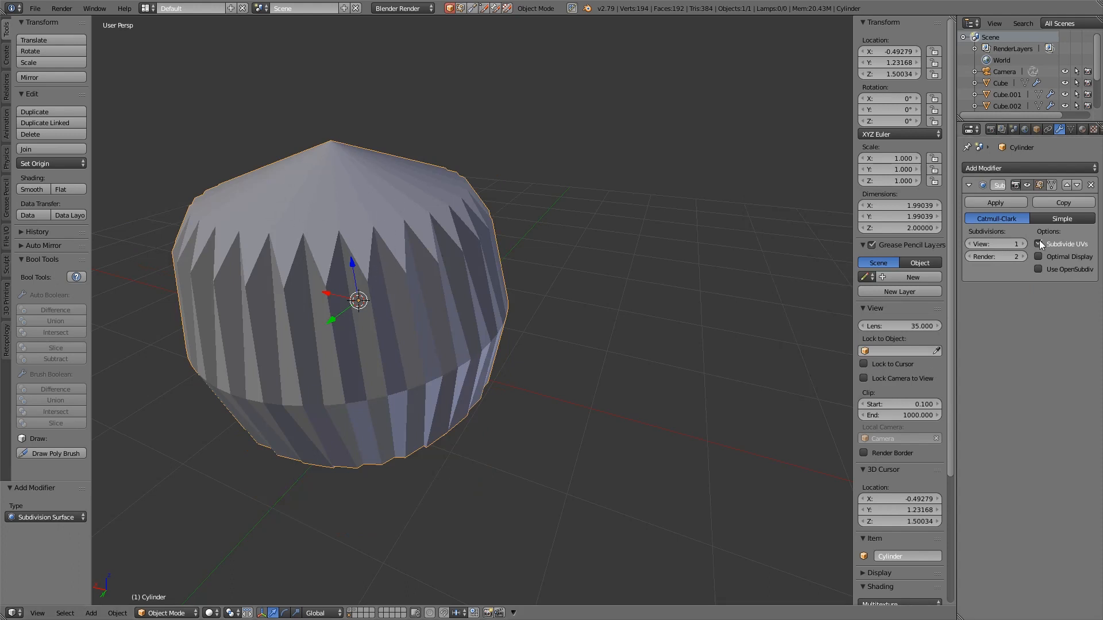
{"action": "left_click", "coordinate": [1014, 243]}
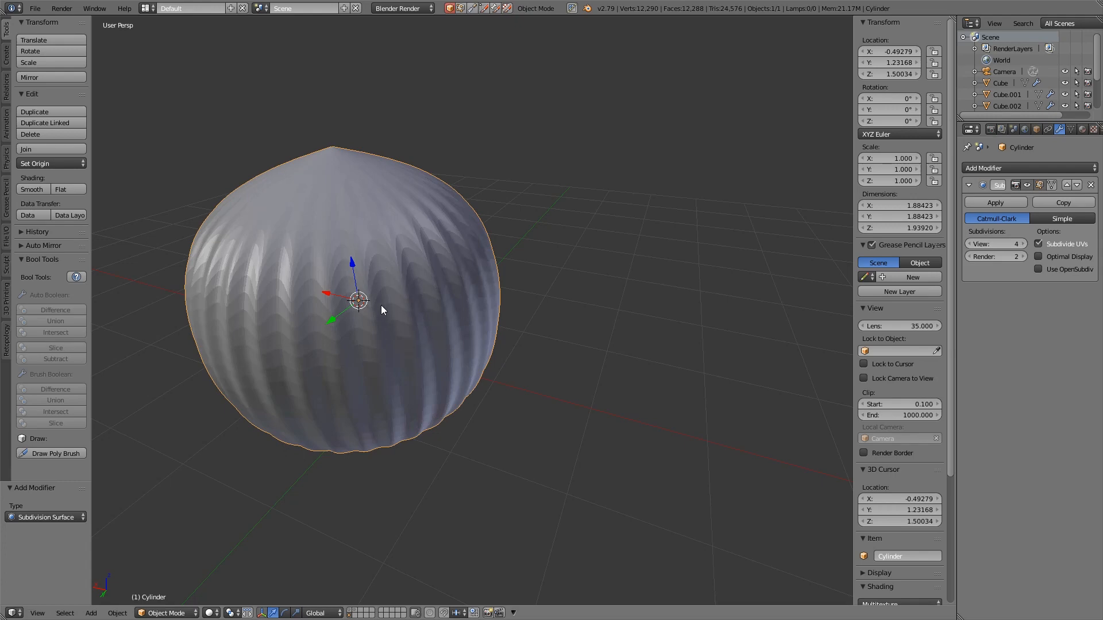
{"action": "key", "text": "Tab"}
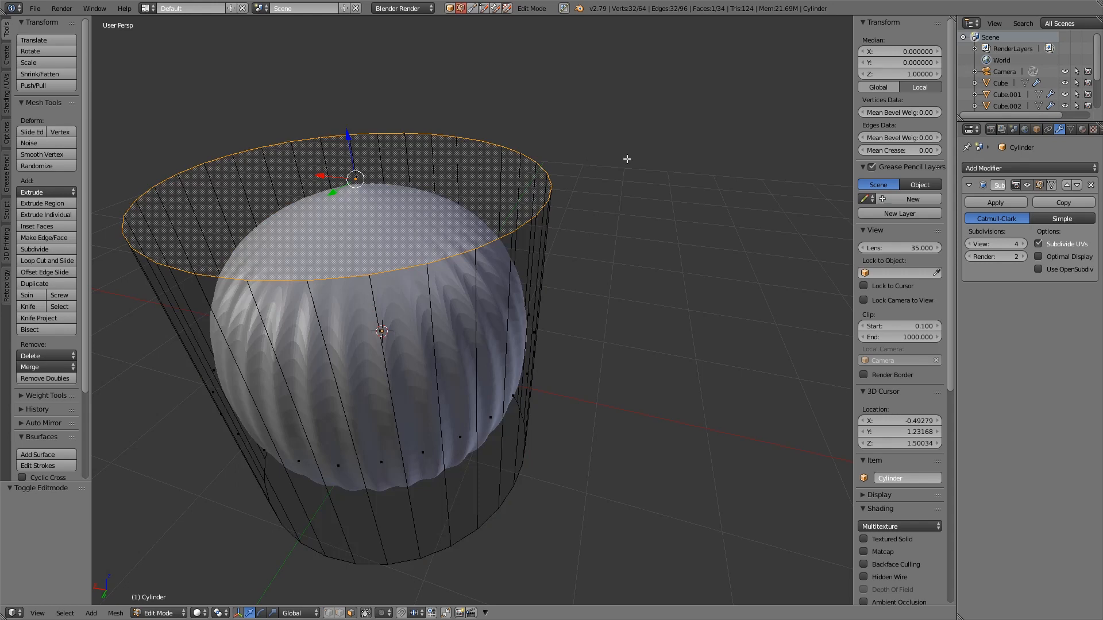
{"action": "mouse_move", "coordinate": [659, 167]}
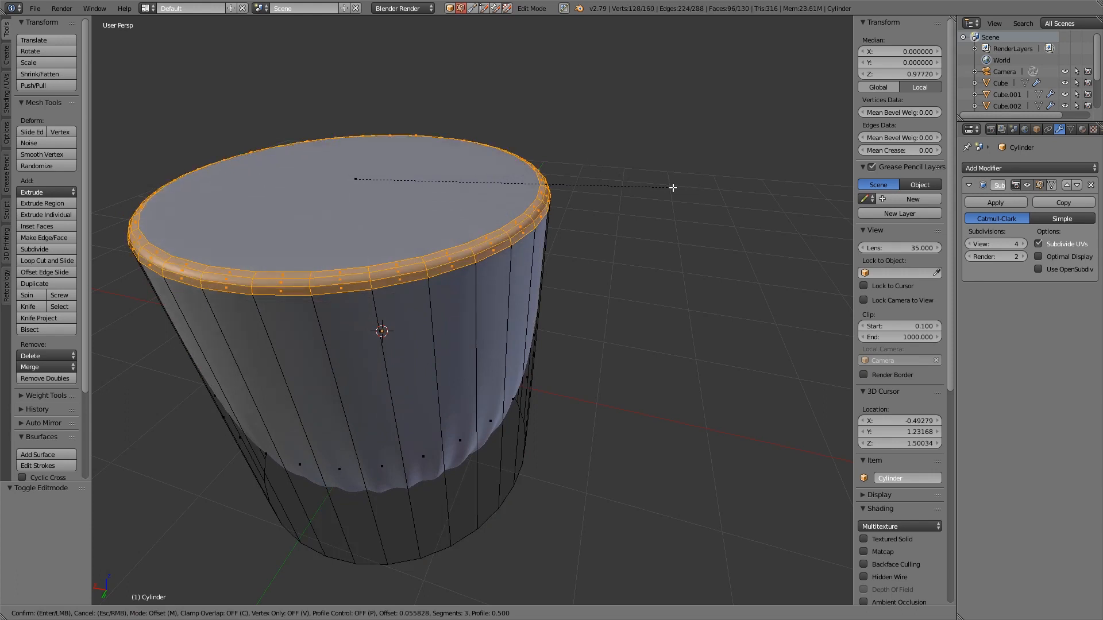
Confirm the bevel around the cylinder's top rim edge ring
{"action": "key", "text": "Tab"}
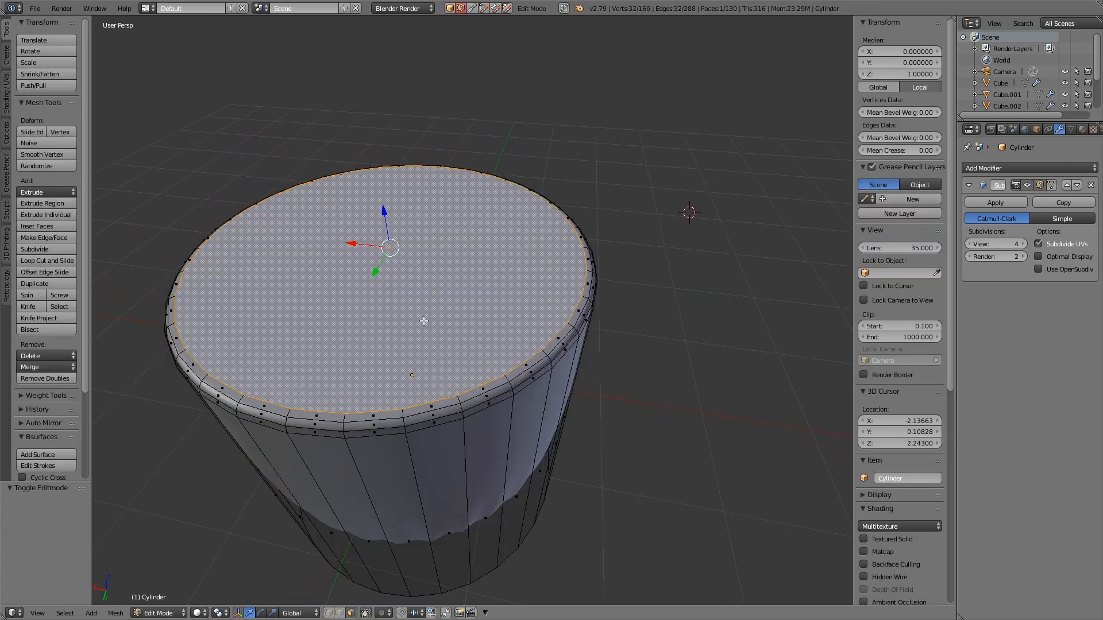
{"action": "mouse_move", "coordinate": [414, 316]}
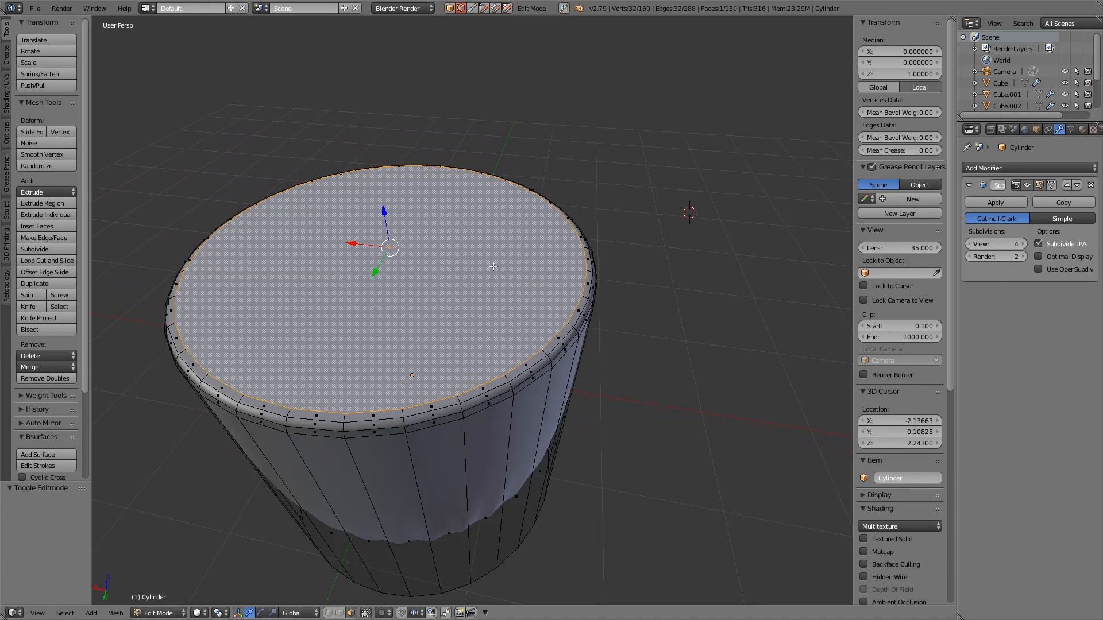
{"action": "mouse_move", "coordinate": [397, 378]}
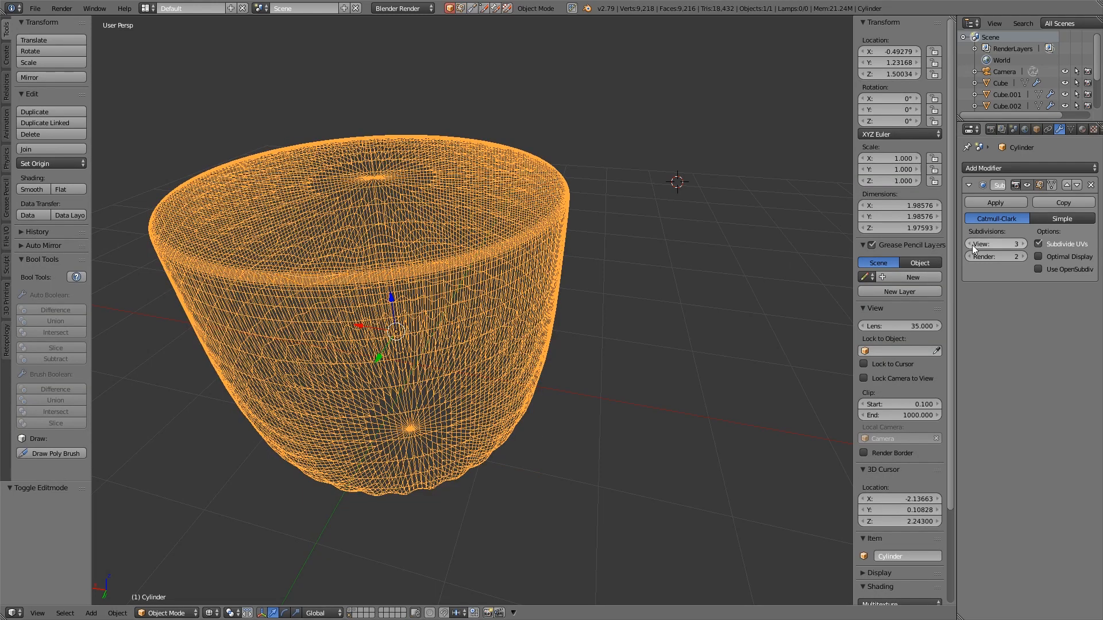
Lower the cylinder's subdivision view level from 4 to 2 and return to mesh editing
{"action": "left_click", "coordinate": [975, 244]}
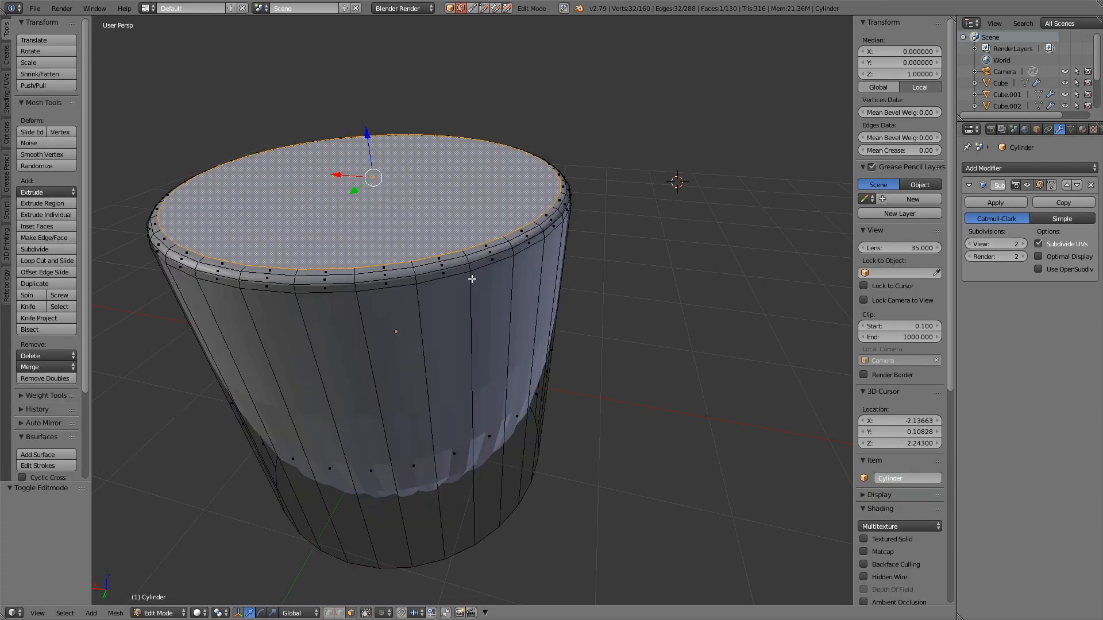
{"action": "left_click", "coordinate": [1043, 244]}
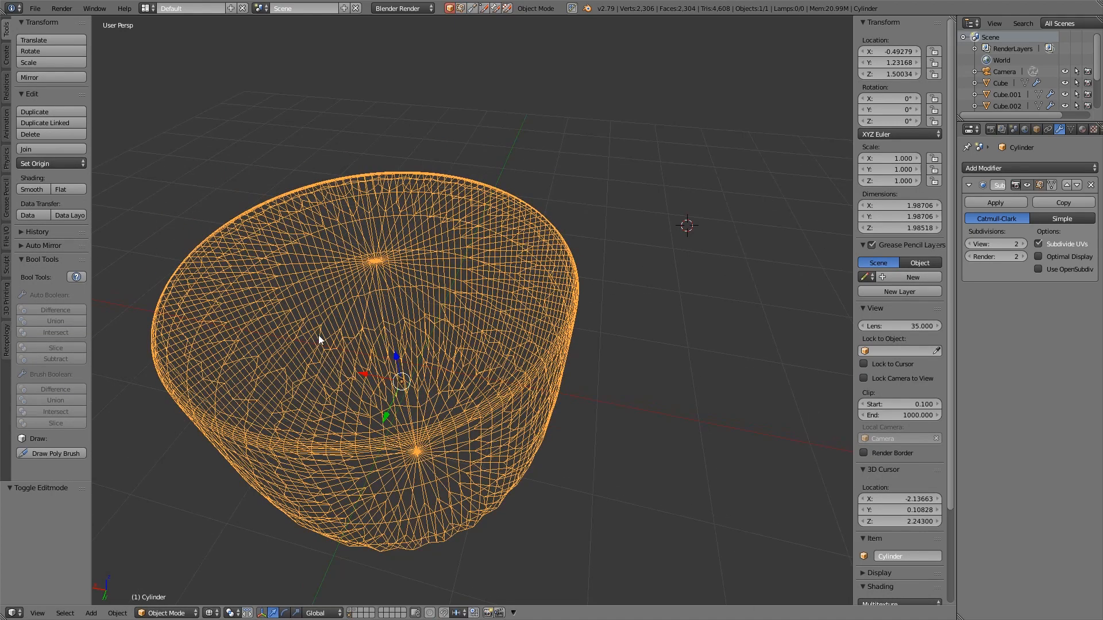
{"action": "mouse_move", "coordinate": [386, 359]}
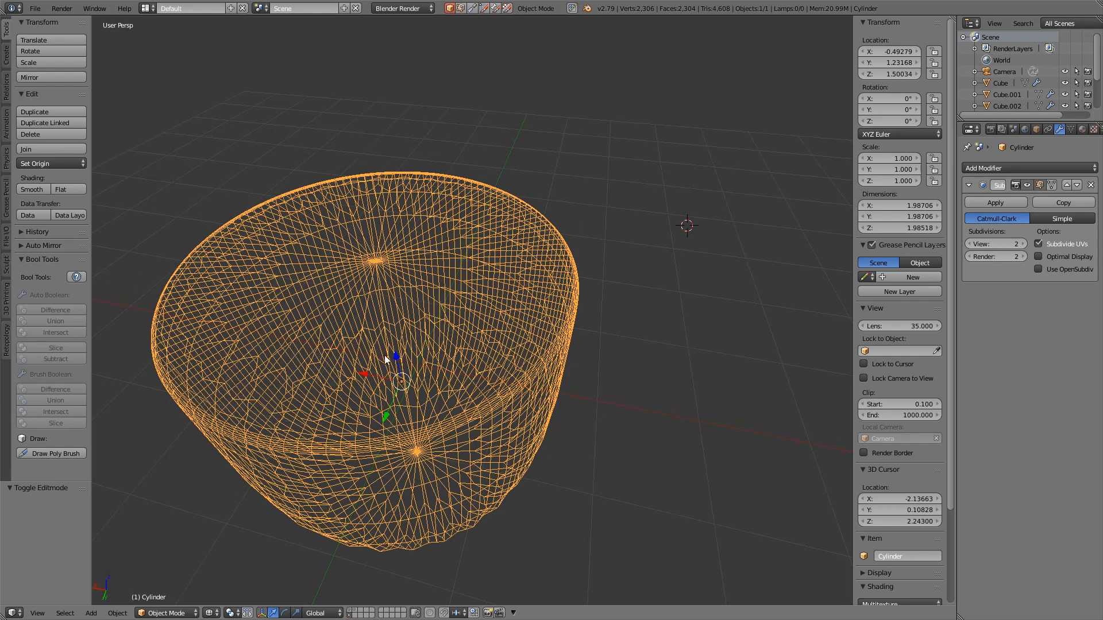
{"action": "key", "text": "Tab"}
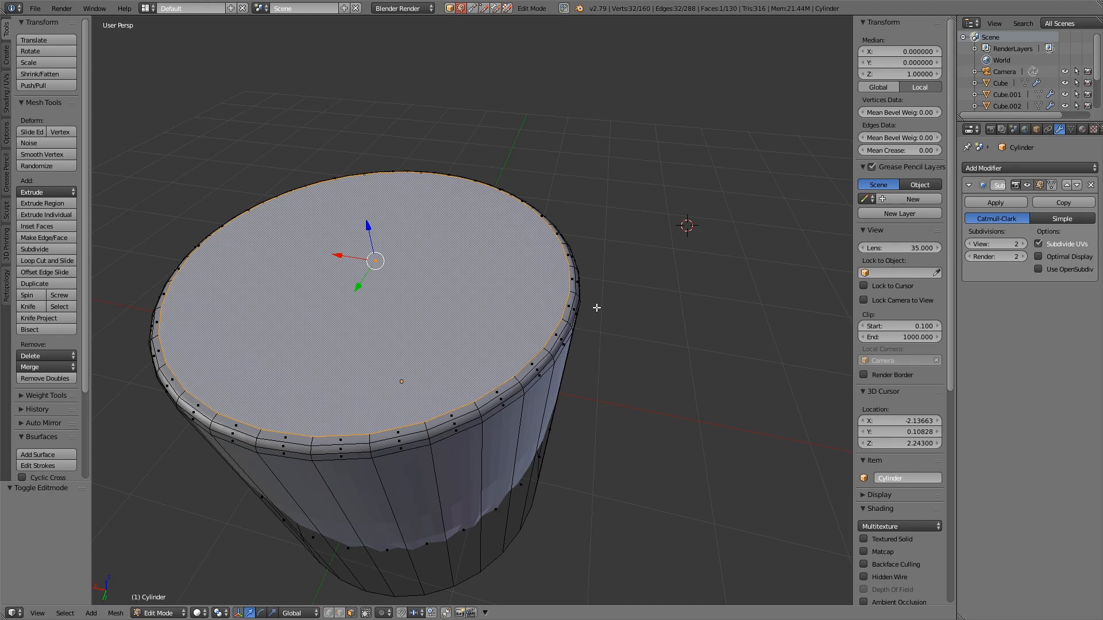
{"action": "mouse_move", "coordinate": [359, 333]}
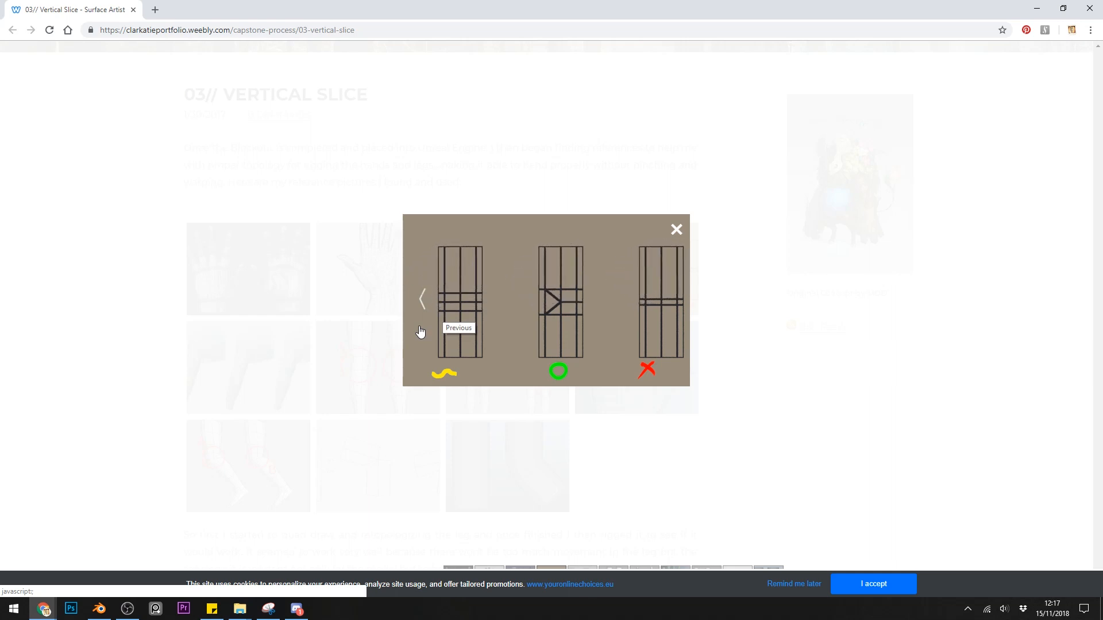
Flip through the portfolio gallery's straight-versus-bent wall topology diagrams
{"action": "left_click", "coordinate": [422, 299]}
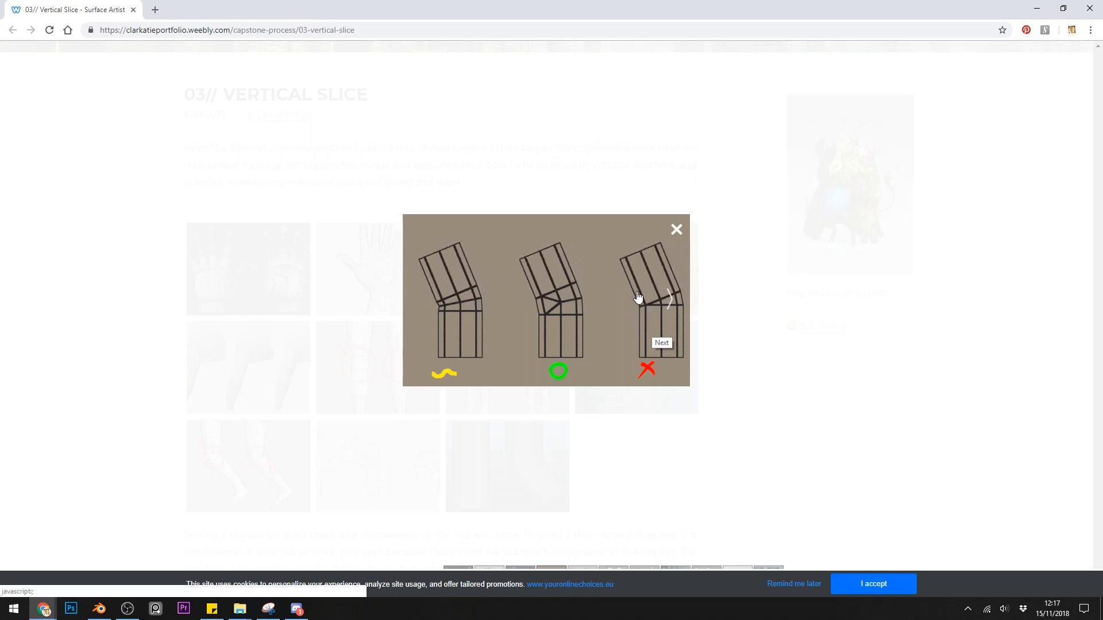
{"action": "left_click", "coordinate": [669, 298]}
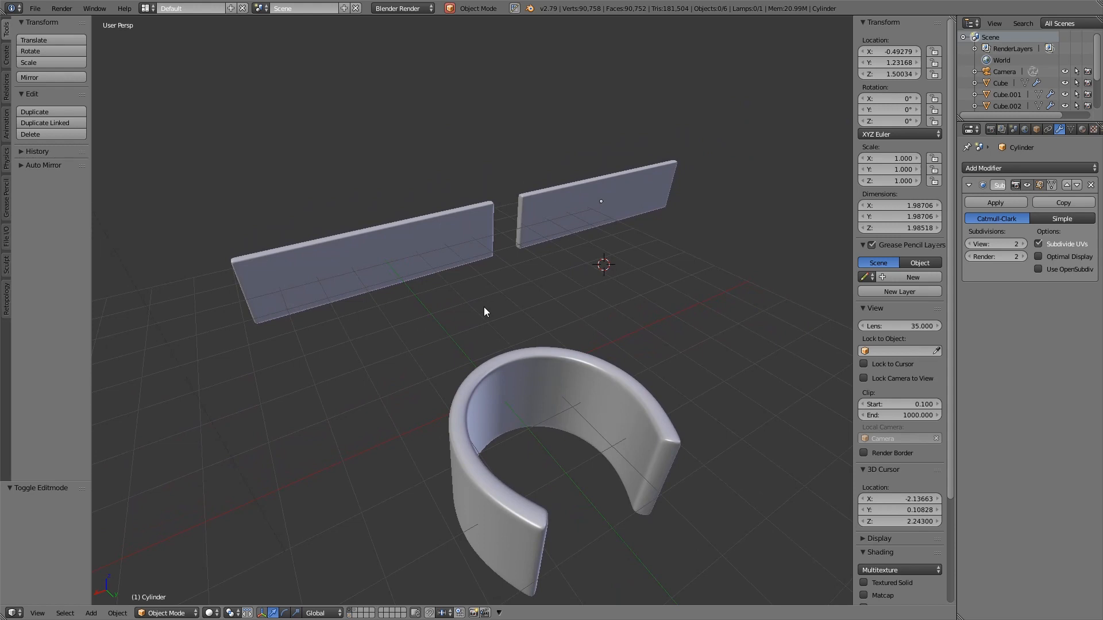
{"action": "mouse_move", "coordinate": [481, 337]}
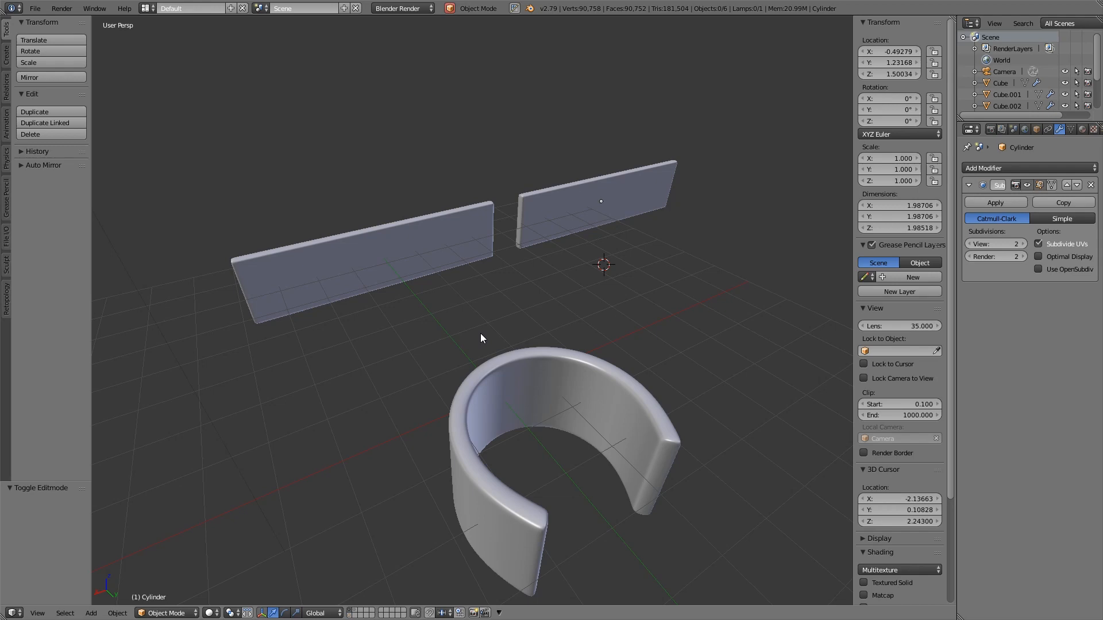
Enter Edit Mode on the long wall Cube.001 to expose its grid of cuts
{"action": "key", "text": "Tab"}
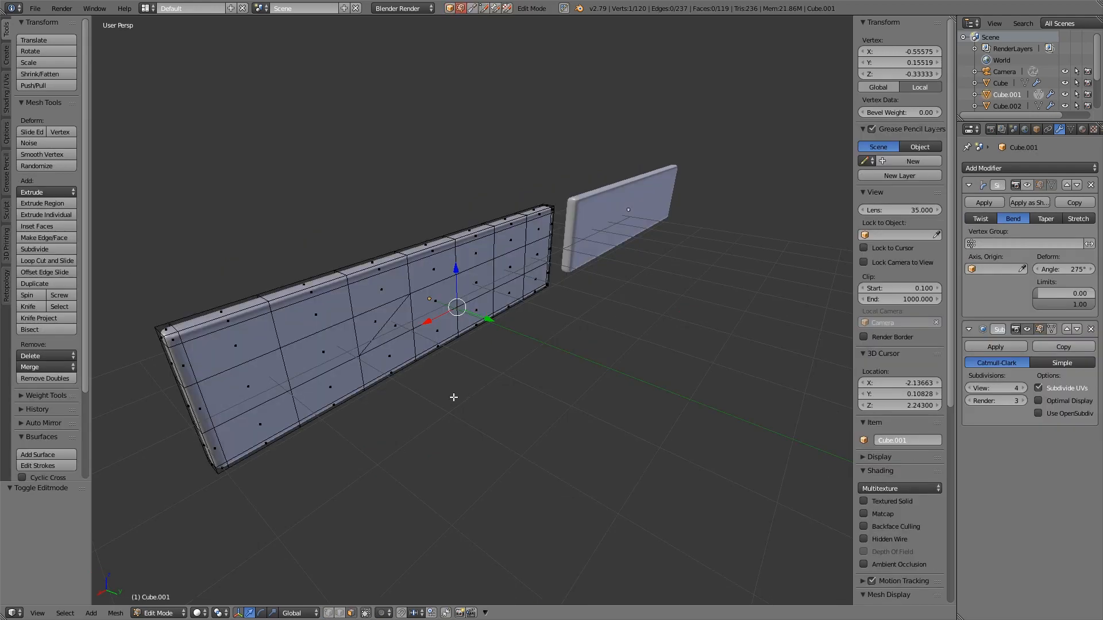
{"action": "mouse_move", "coordinate": [999, 307]}
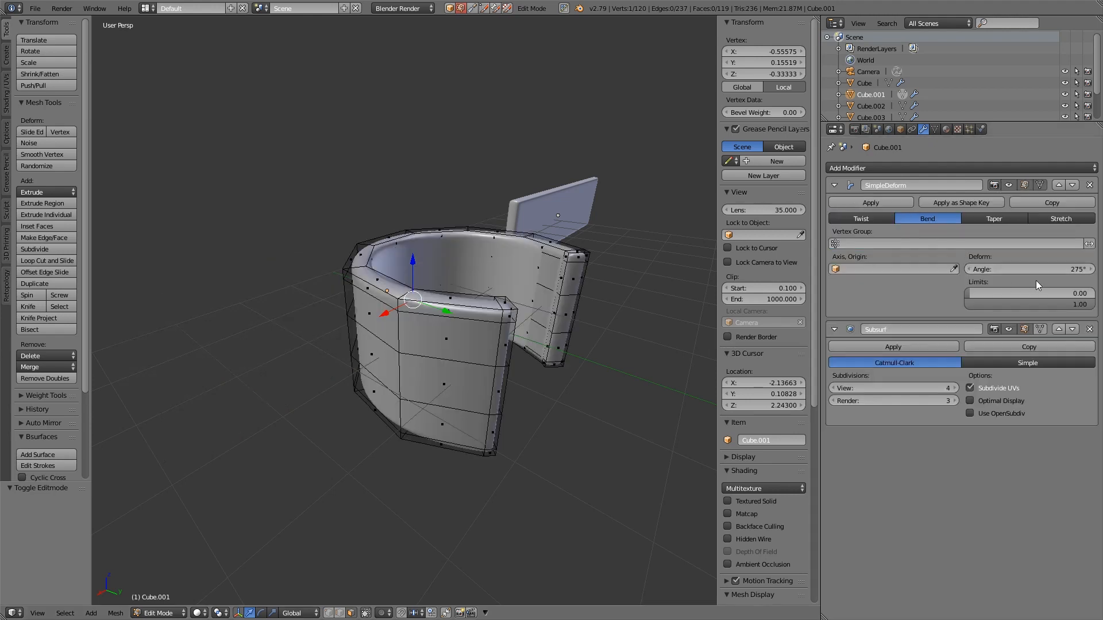
Shade the bent wall with a matcap and lower its subdivision preview to level 2
{"action": "left_click_drag", "start_coordinate": [1048, 268], "coordinate": [1037, 269]}
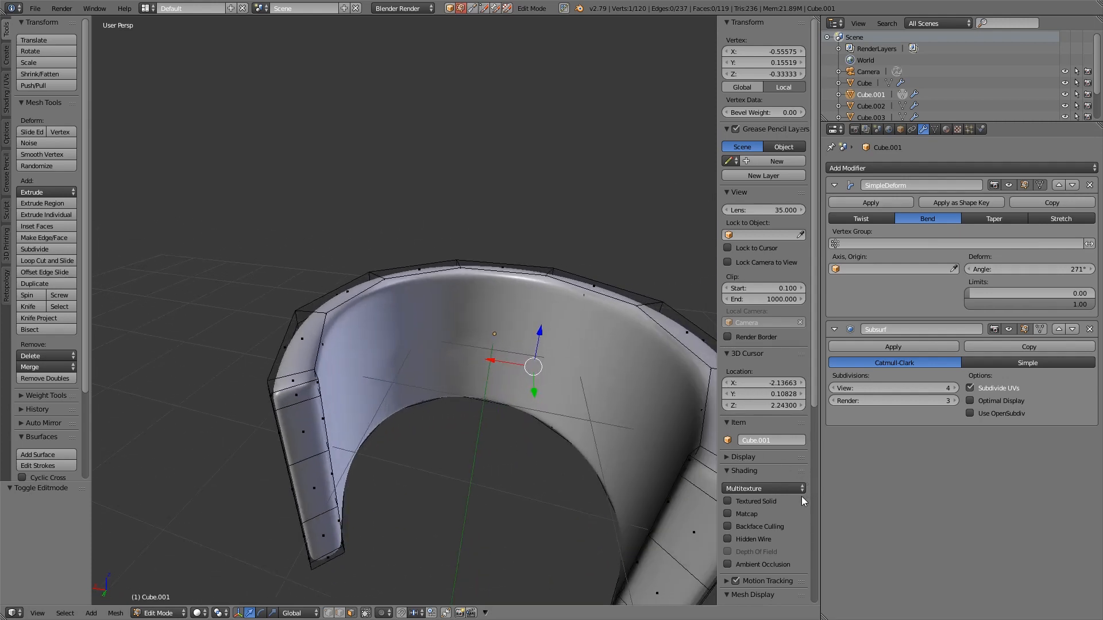
{"action": "left_click", "coordinate": [746, 514]}
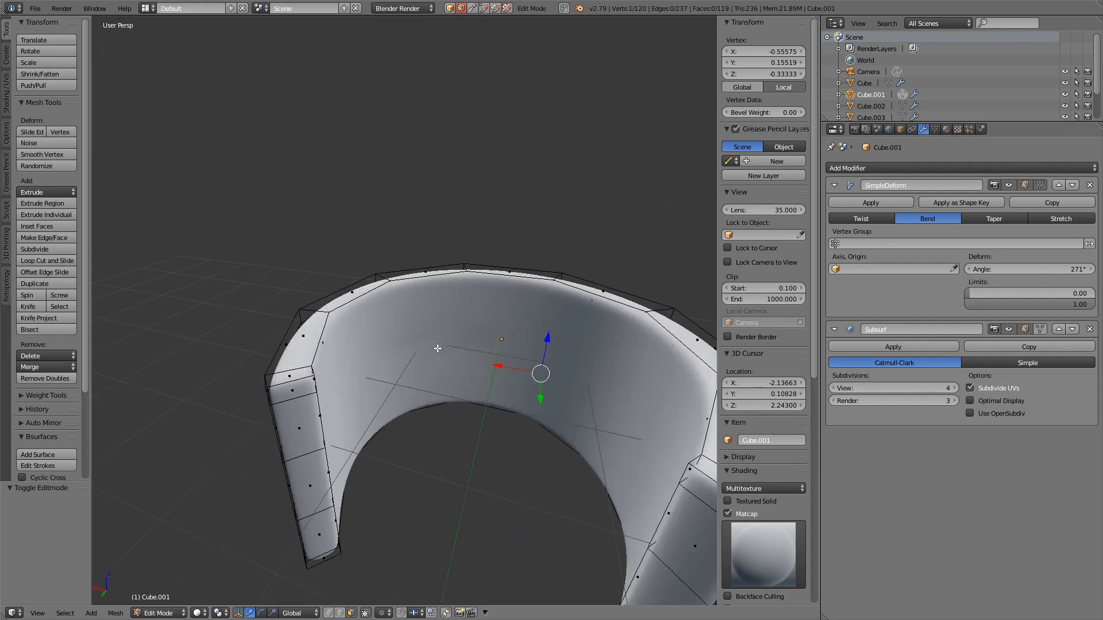
{"action": "left_click", "coordinate": [836, 387]}
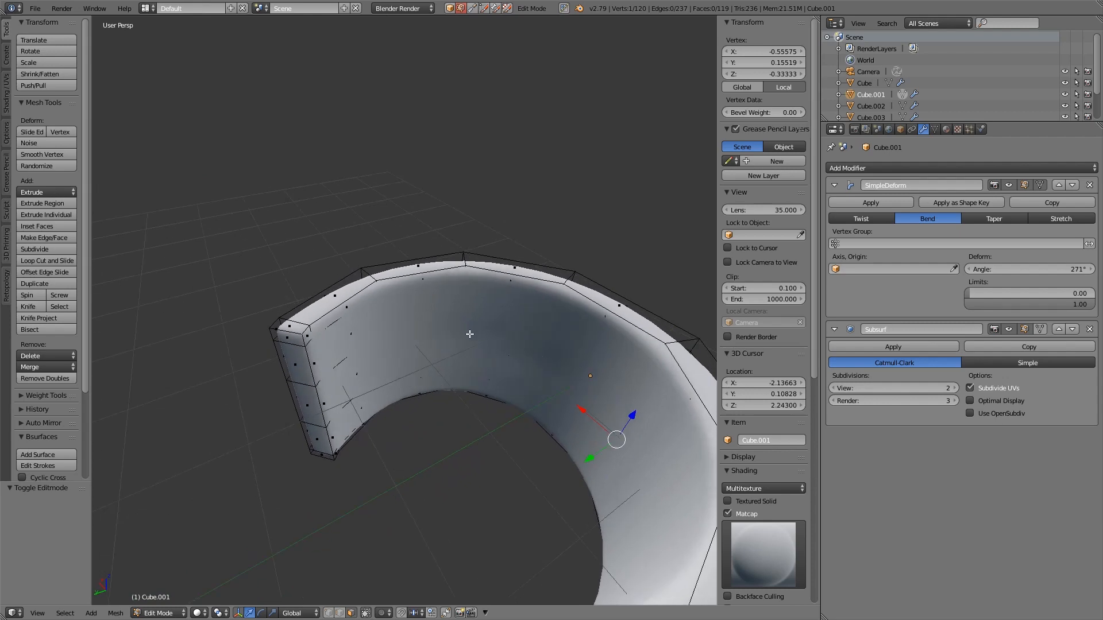
{"action": "left_click_drag", "start_coordinate": [469, 334], "coordinate": [503, 383]}
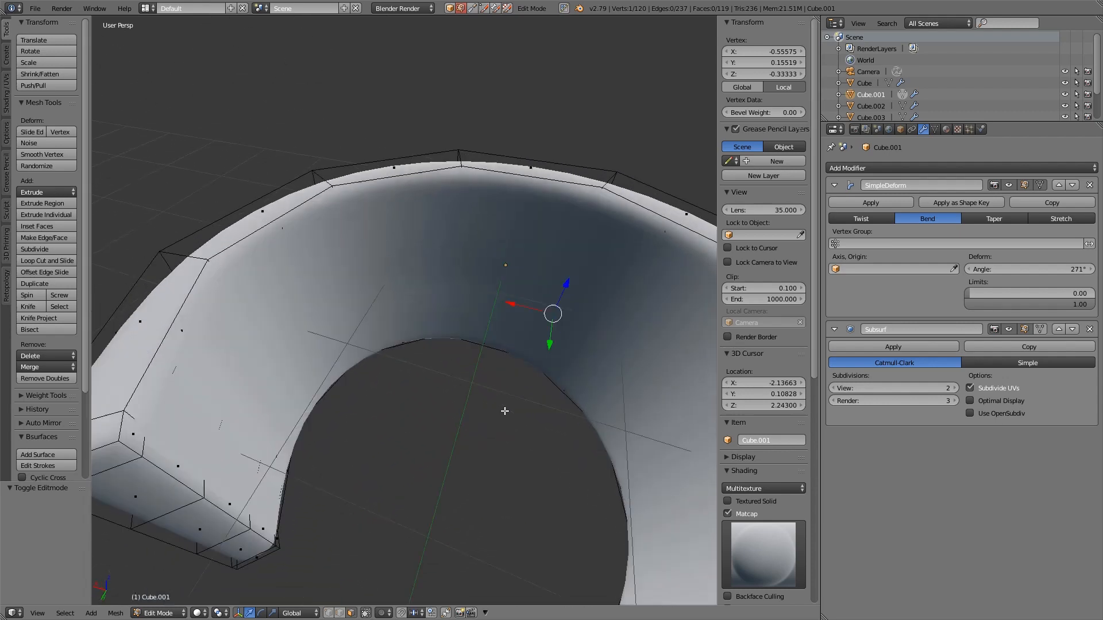
Enter mesh editing on the curved wall so its vertices and edge loops show
{"action": "key", "text": "Tab"}
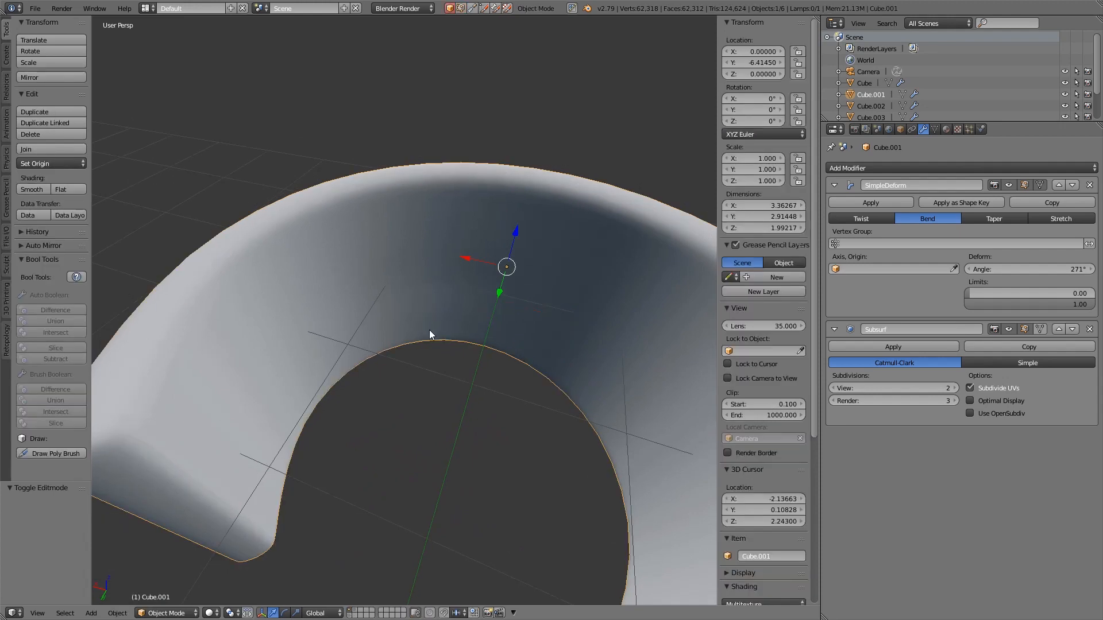
{"action": "key", "text": "Tab"}
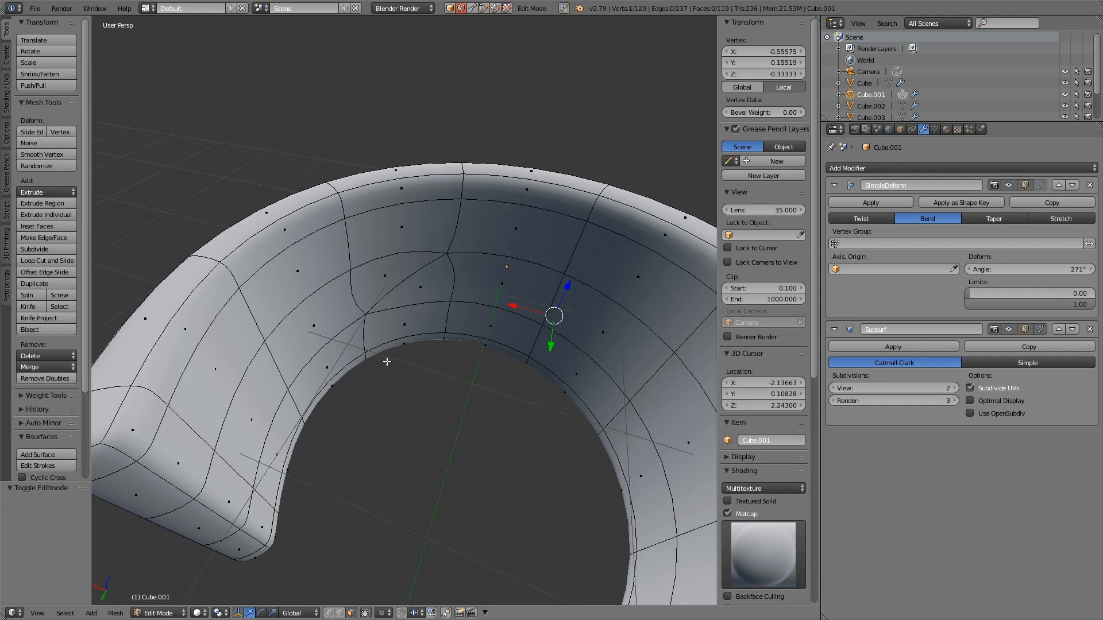
{"action": "mouse_move", "coordinate": [462, 302]}
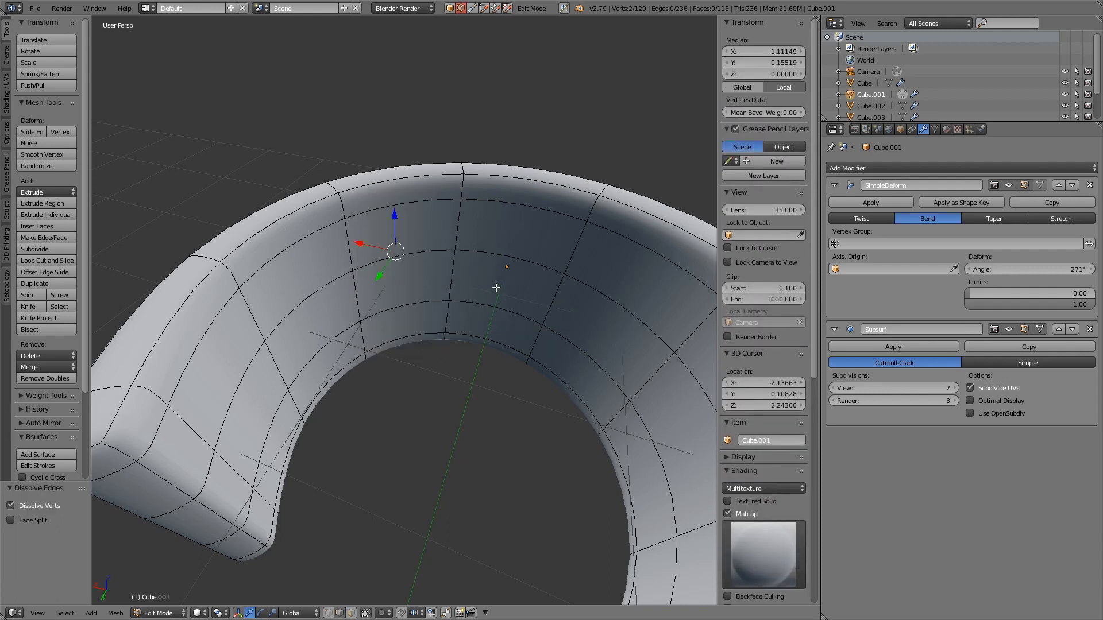
{"action": "mouse_move", "coordinate": [420, 278]}
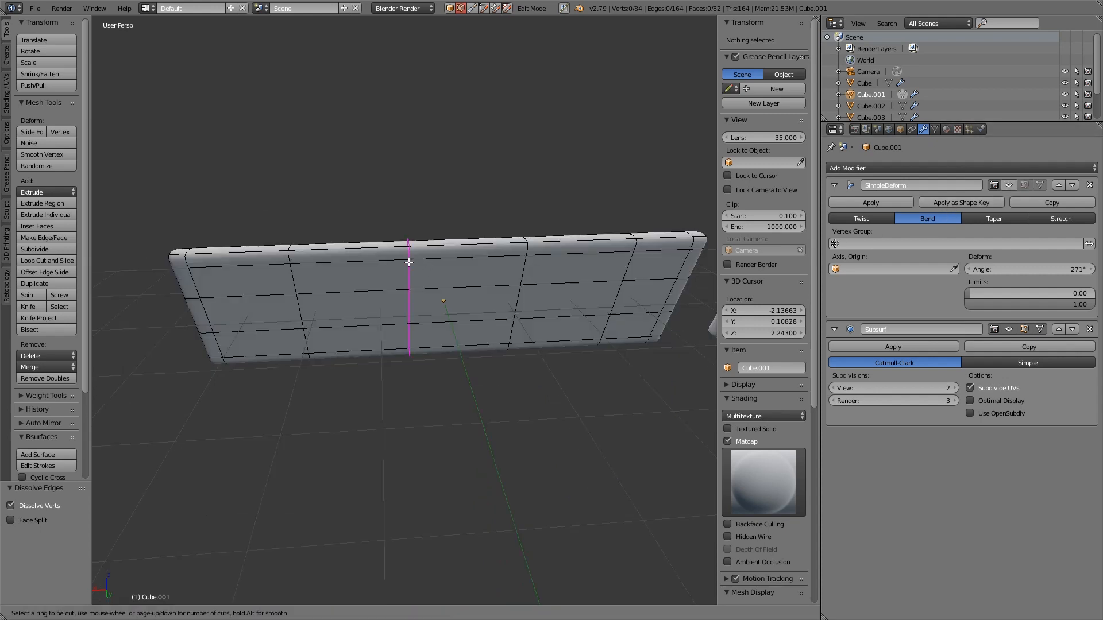
Set the loop cut count to 2 across the curved wall
{"action": "scroll", "scroll_direction": "up", "scroll_amount": 3}
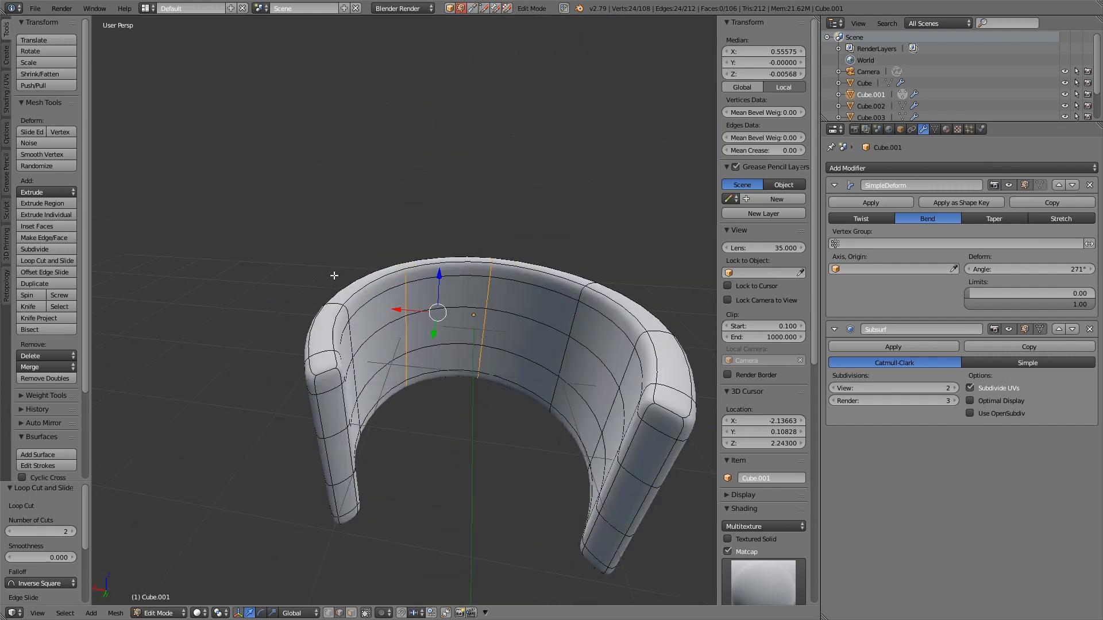
{"action": "mouse_move", "coordinate": [438, 250]}
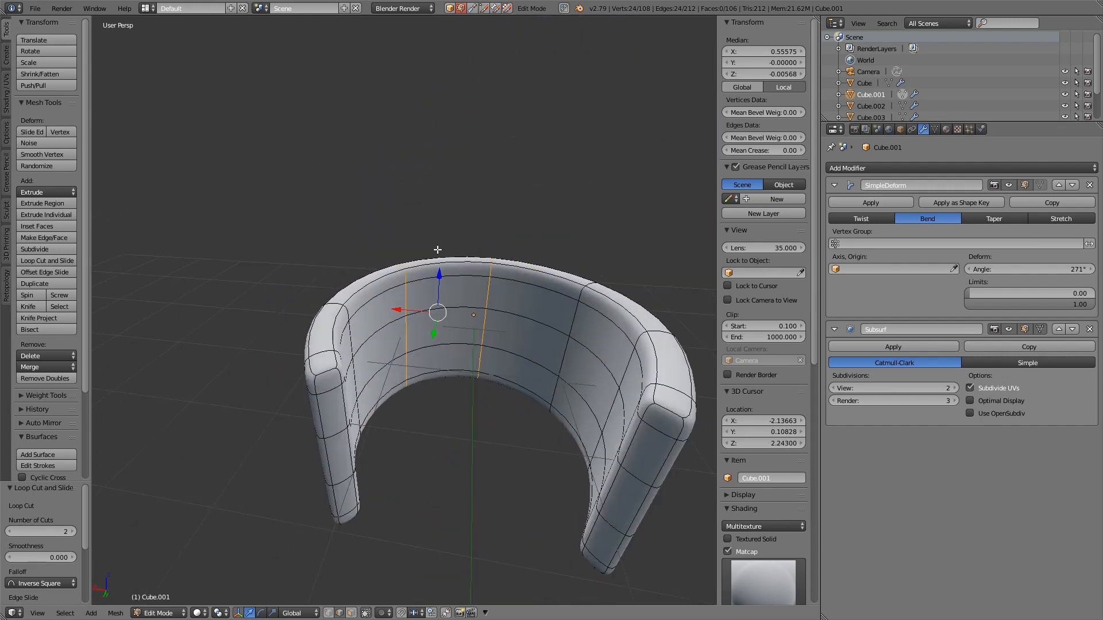
{"action": "mouse_move", "coordinate": [415, 360]}
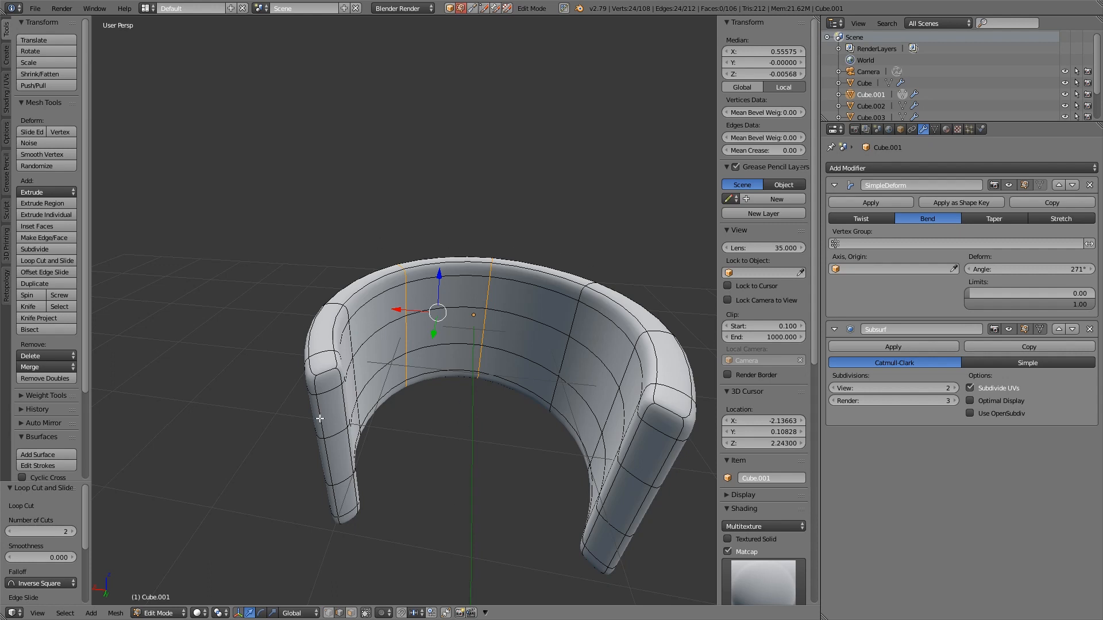
{"action": "mouse_move", "coordinate": [412, 311]}
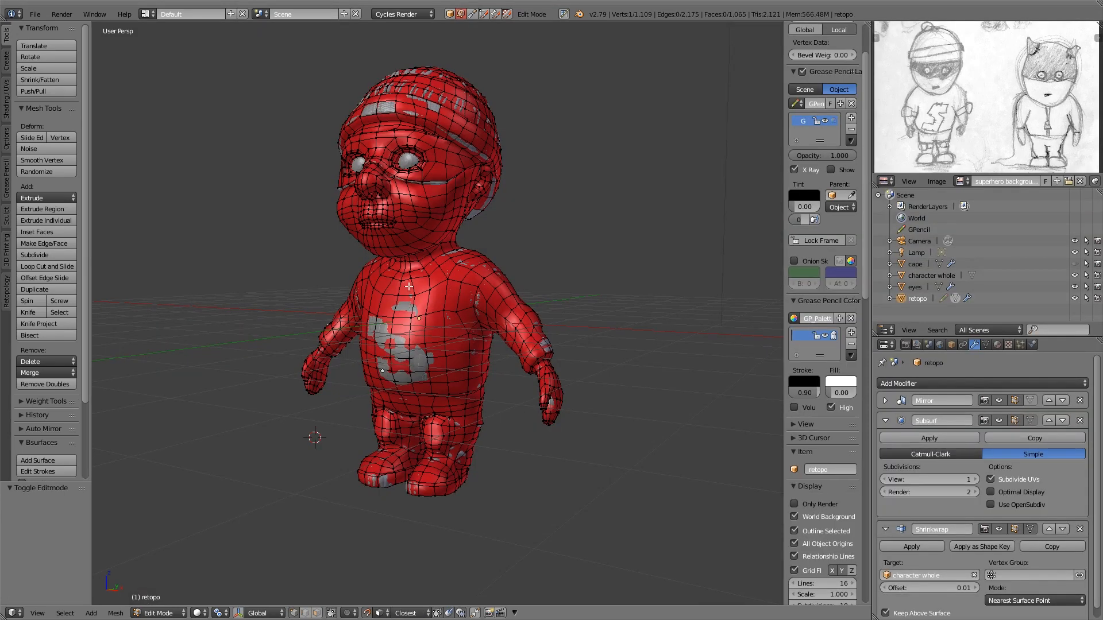
{"action": "mouse_move", "coordinate": [556, 322]}
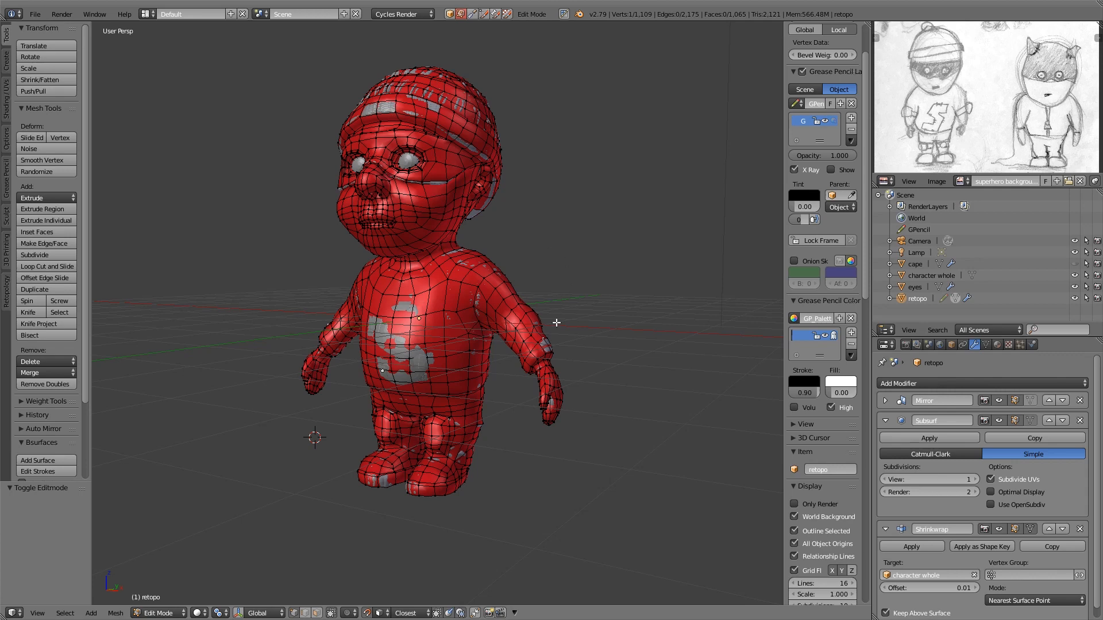
{"action": "mouse_move", "coordinate": [526, 325]}
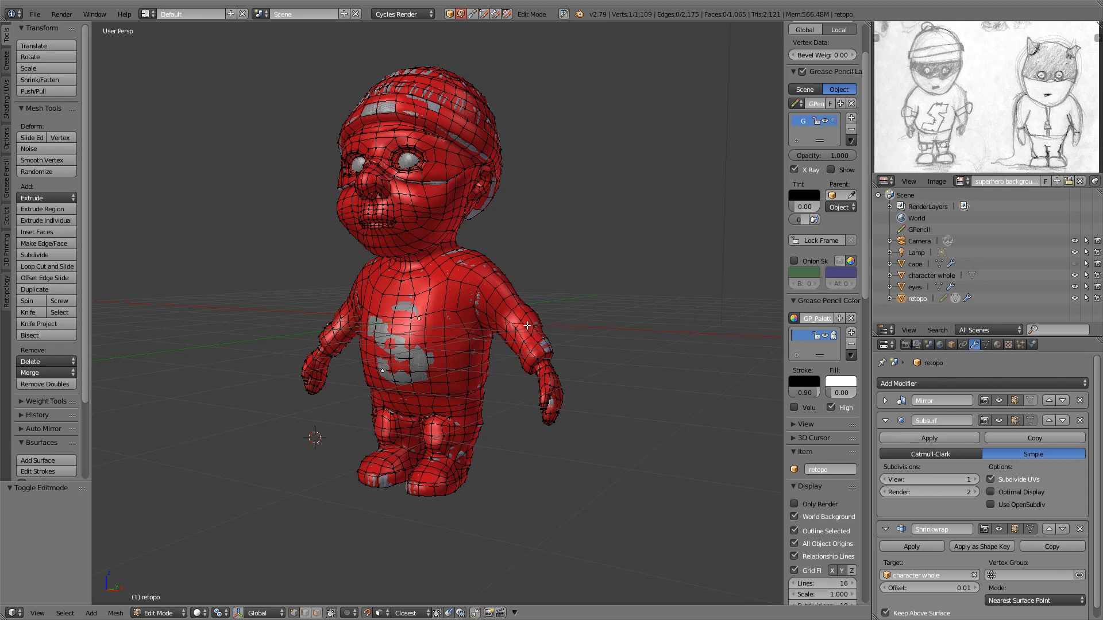
Switch the retopologized character to Object Mode to preview it smoothed
{"action": "key", "text": "Tab"}
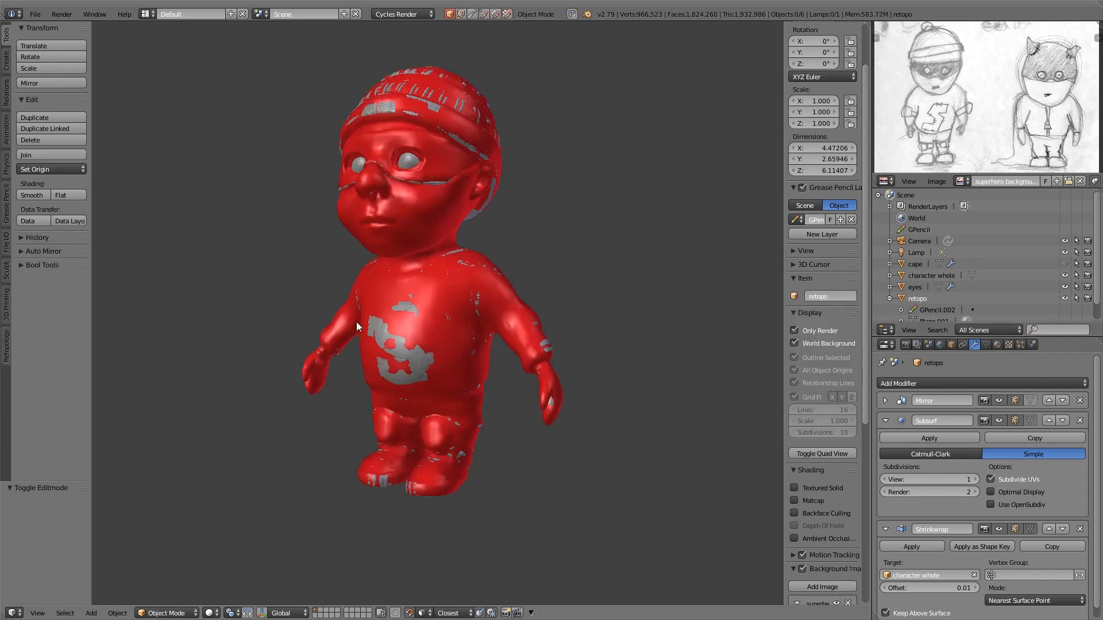
{"action": "mouse_move", "coordinate": [407, 69]}
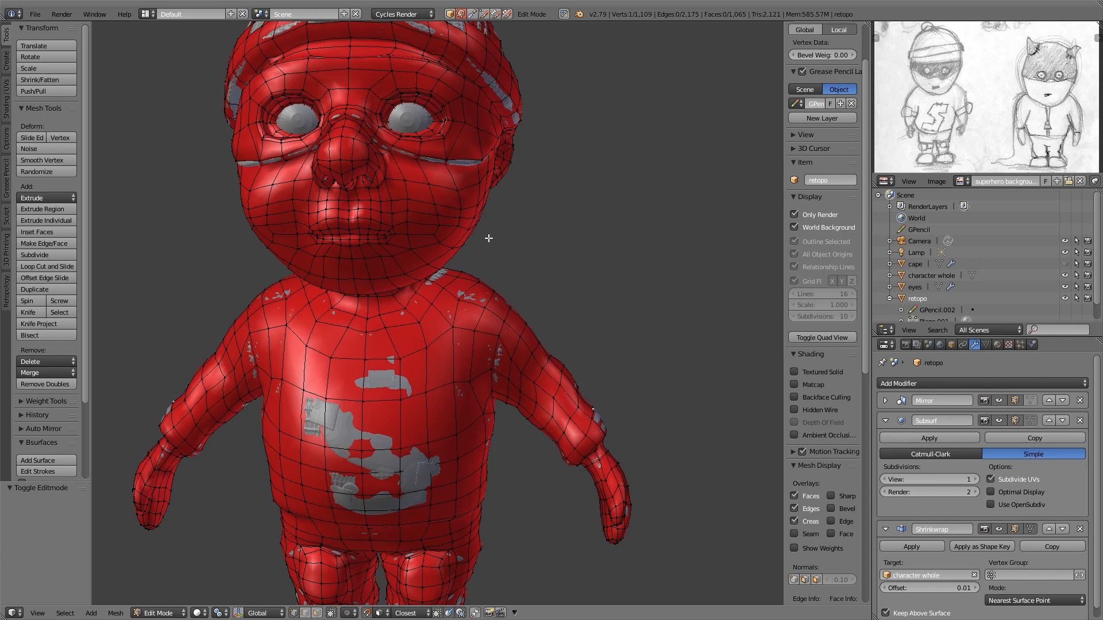
{"action": "mouse_move", "coordinate": [513, 437]}
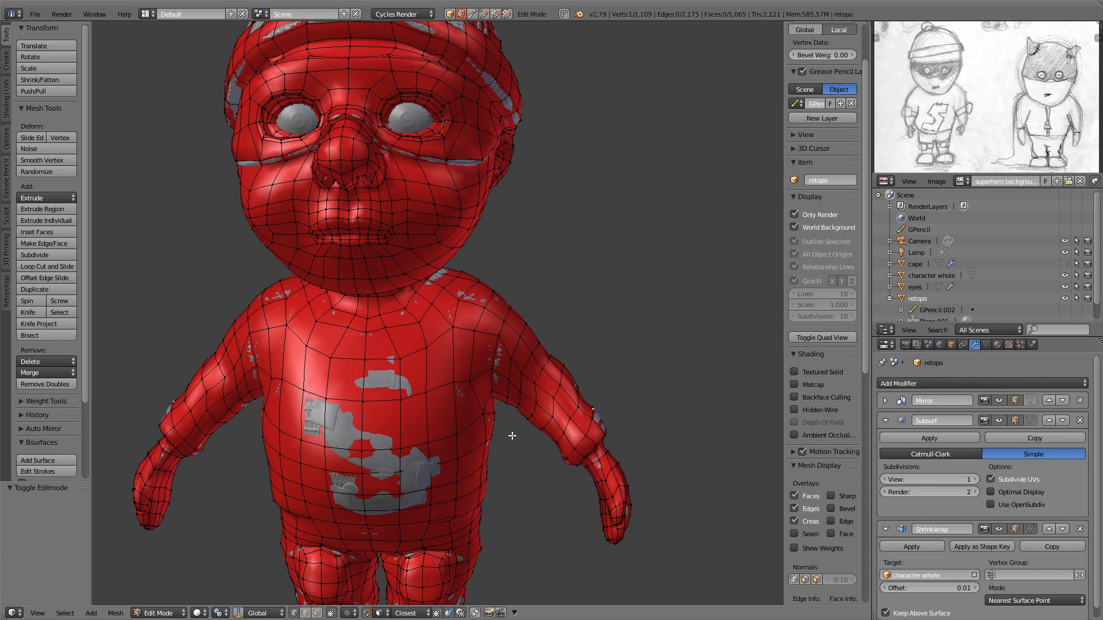
{"action": "mouse_move", "coordinate": [463, 446]}
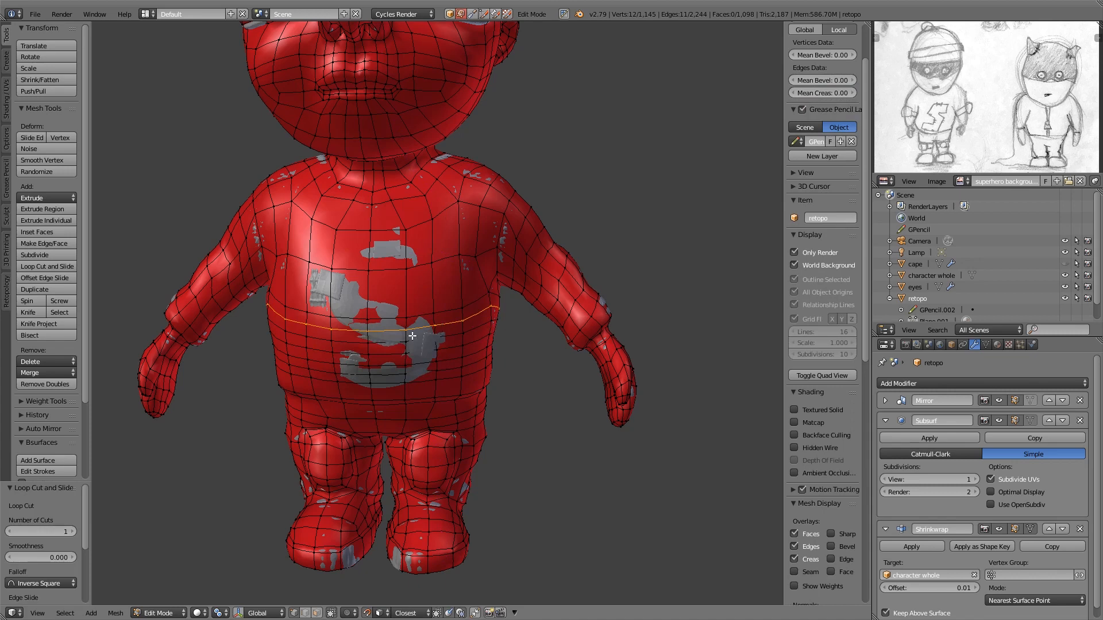
{"action": "mouse_move", "coordinate": [380, 338]}
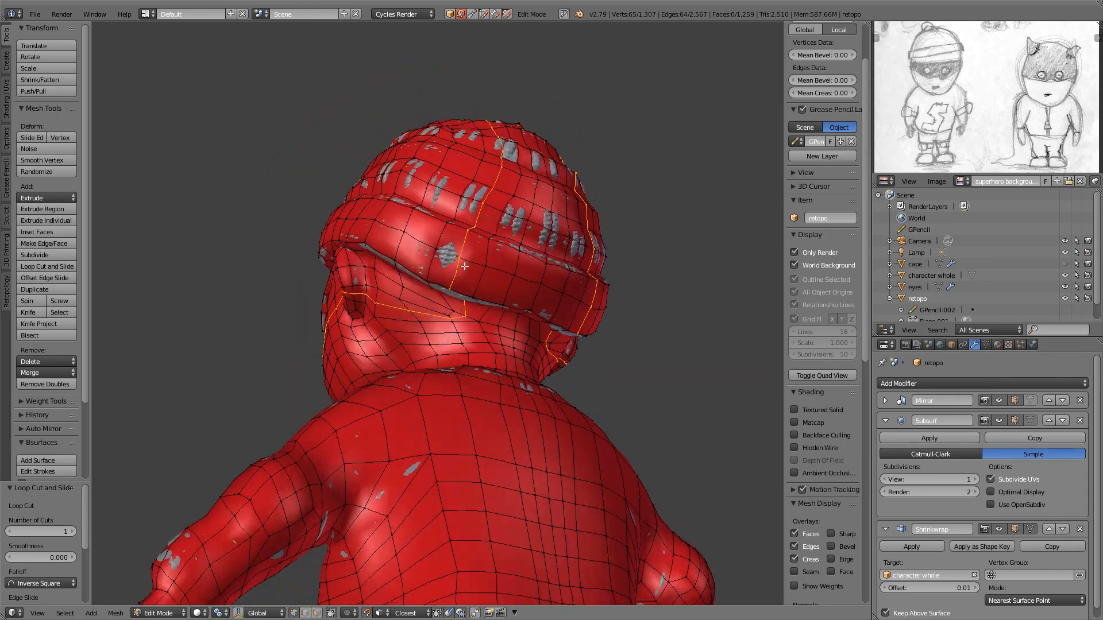
Orbit the view to inspect the character's face and new edge loops
{"action": "left_click_drag", "start_coordinate": [464, 266], "coordinate": [491, 330]}
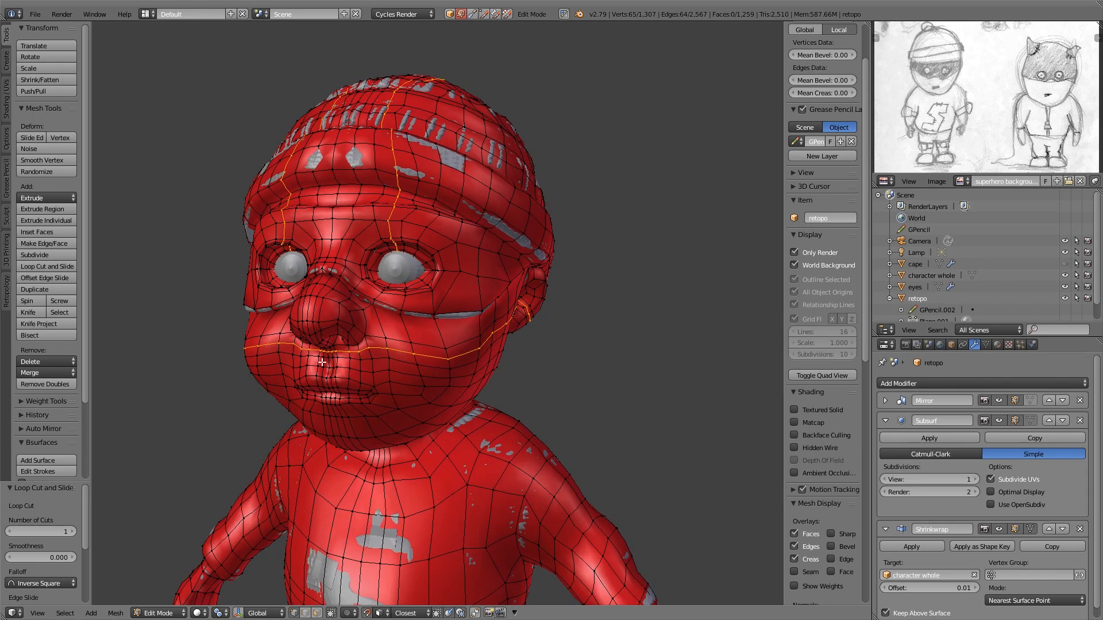
{"action": "mouse_move", "coordinate": [351, 363]}
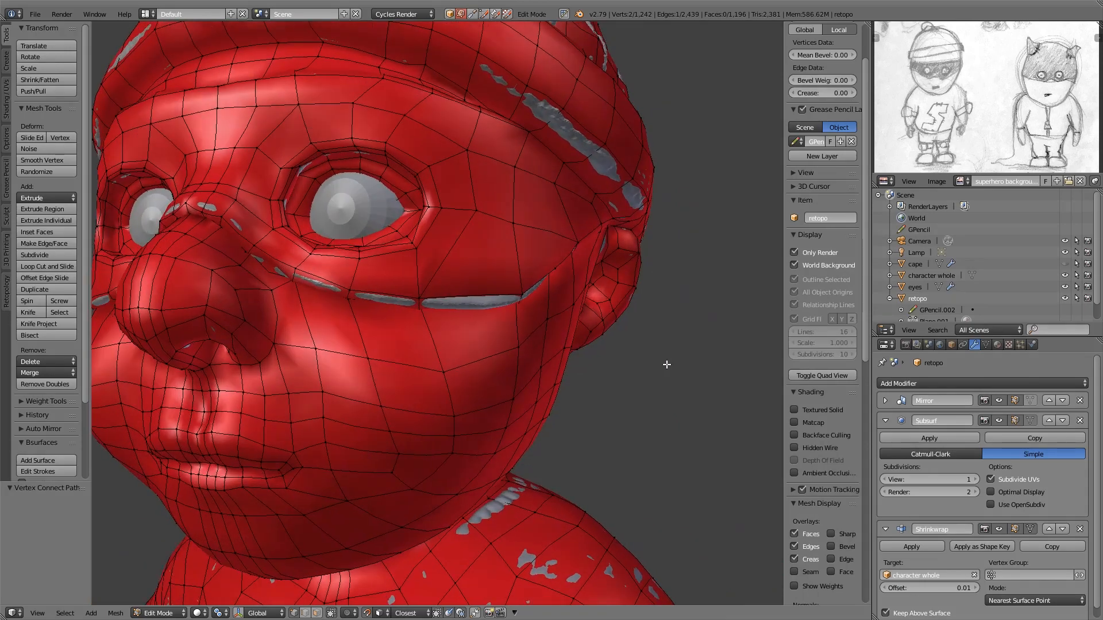
{"action": "mouse_move", "coordinate": [255, 137]}
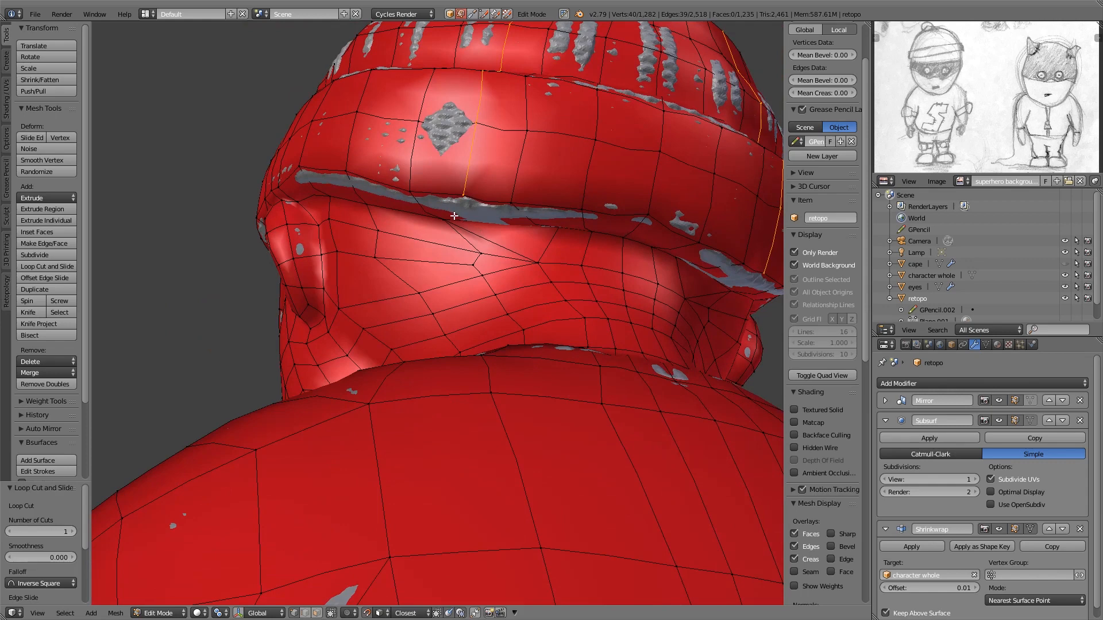
{"action": "mouse_move", "coordinate": [464, 206]}
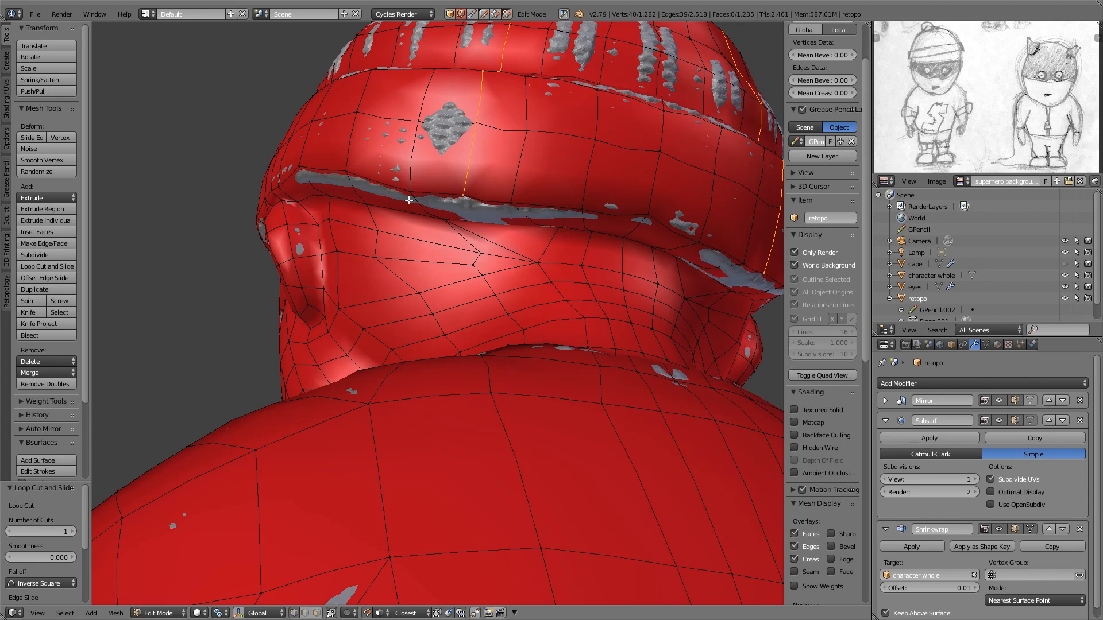
{"action": "mouse_move", "coordinate": [541, 268]}
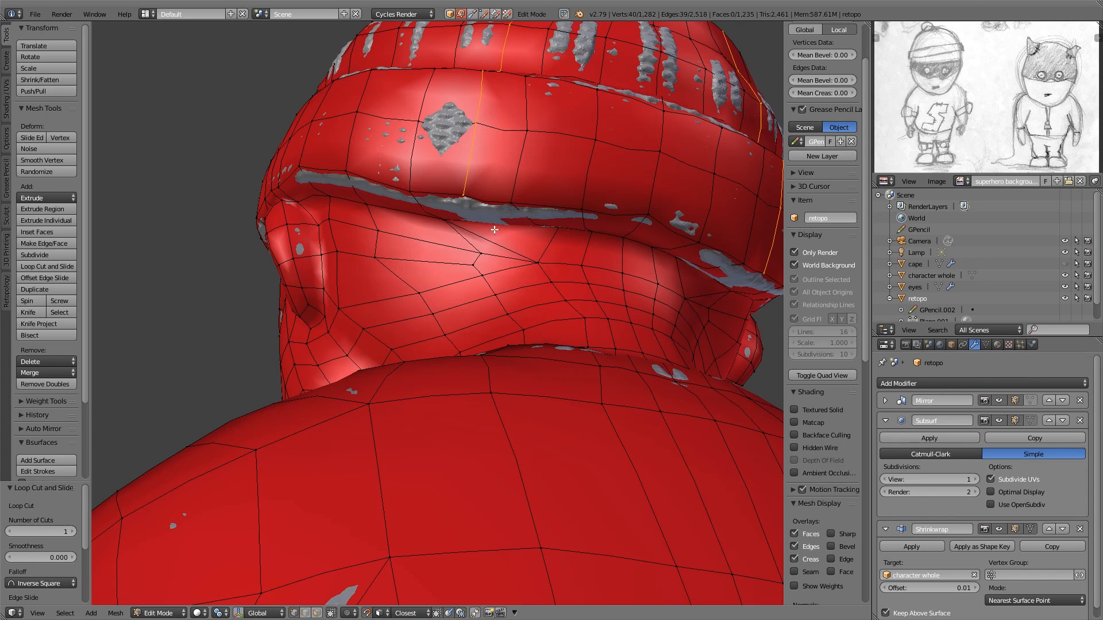
{"action": "mouse_move", "coordinate": [497, 271]}
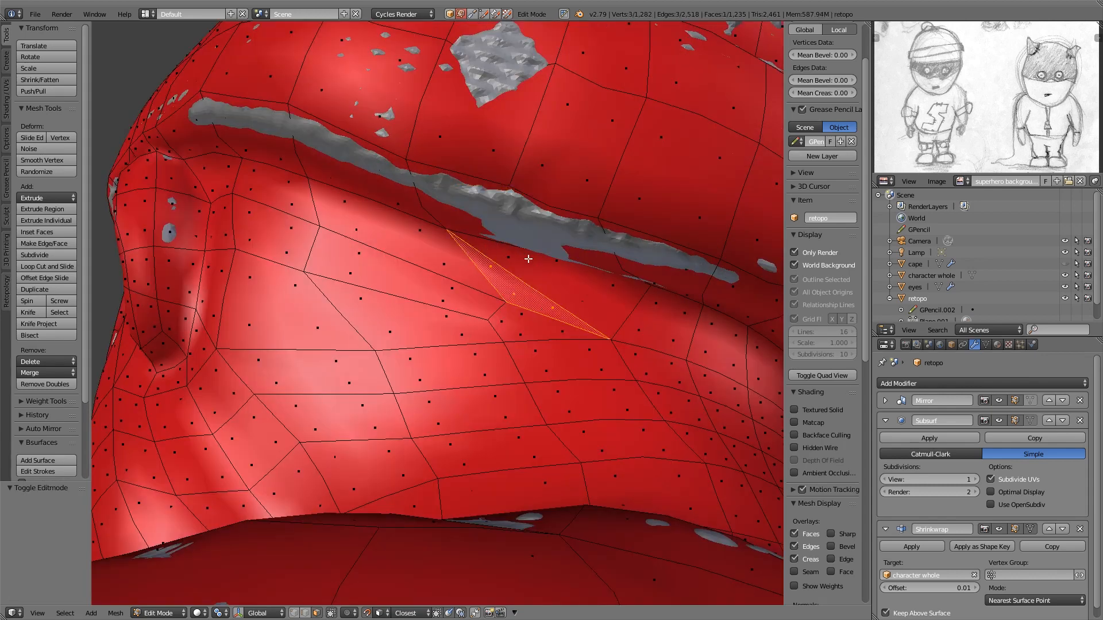
{"action": "mouse_move", "coordinate": [540, 275]}
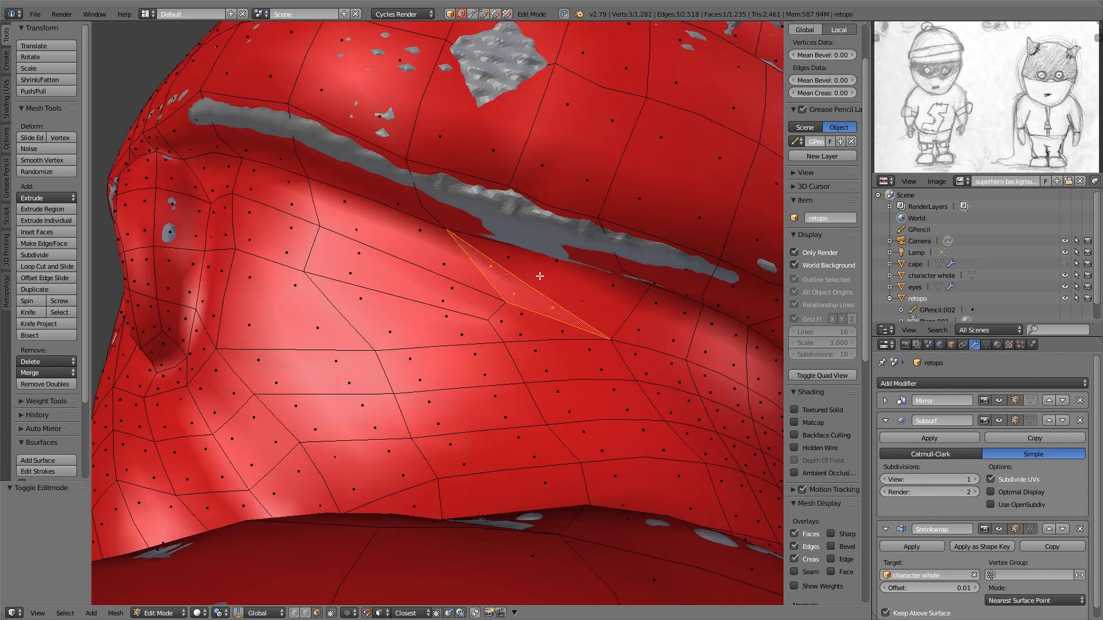